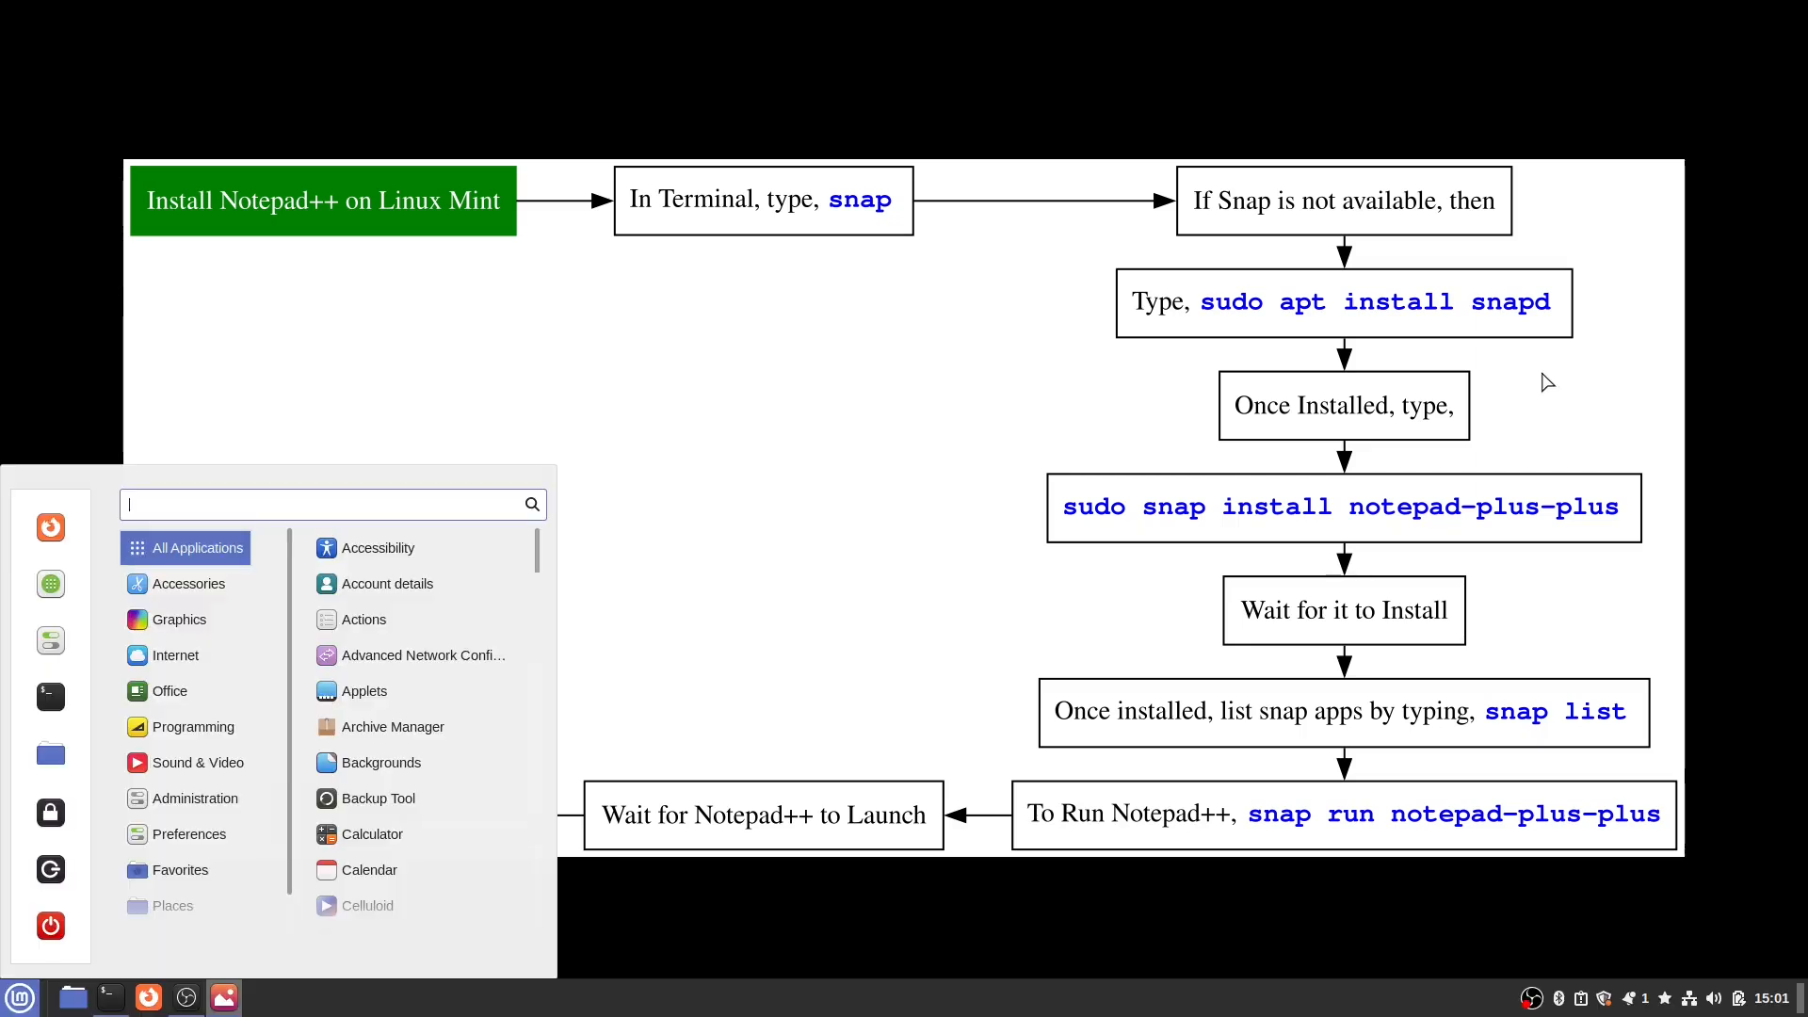
- Launch Terminal by searching 'term' in the Mint application menu
type("term")
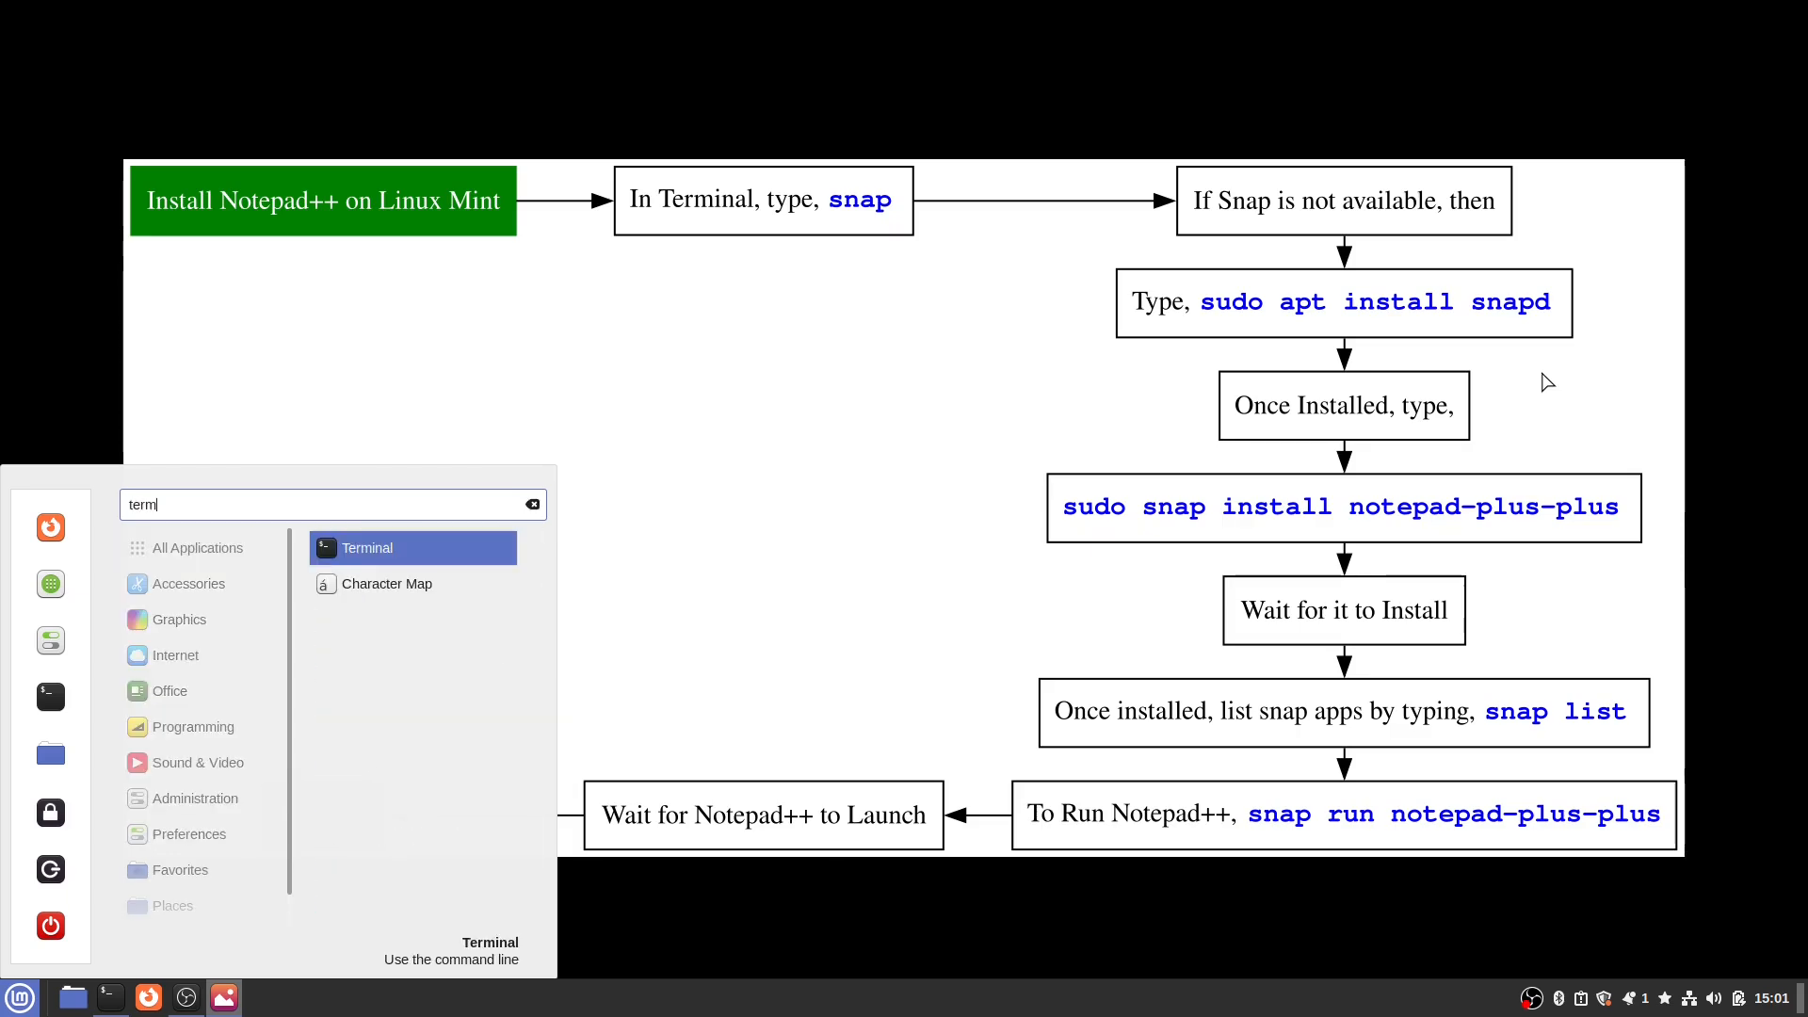
left_click(366, 547)
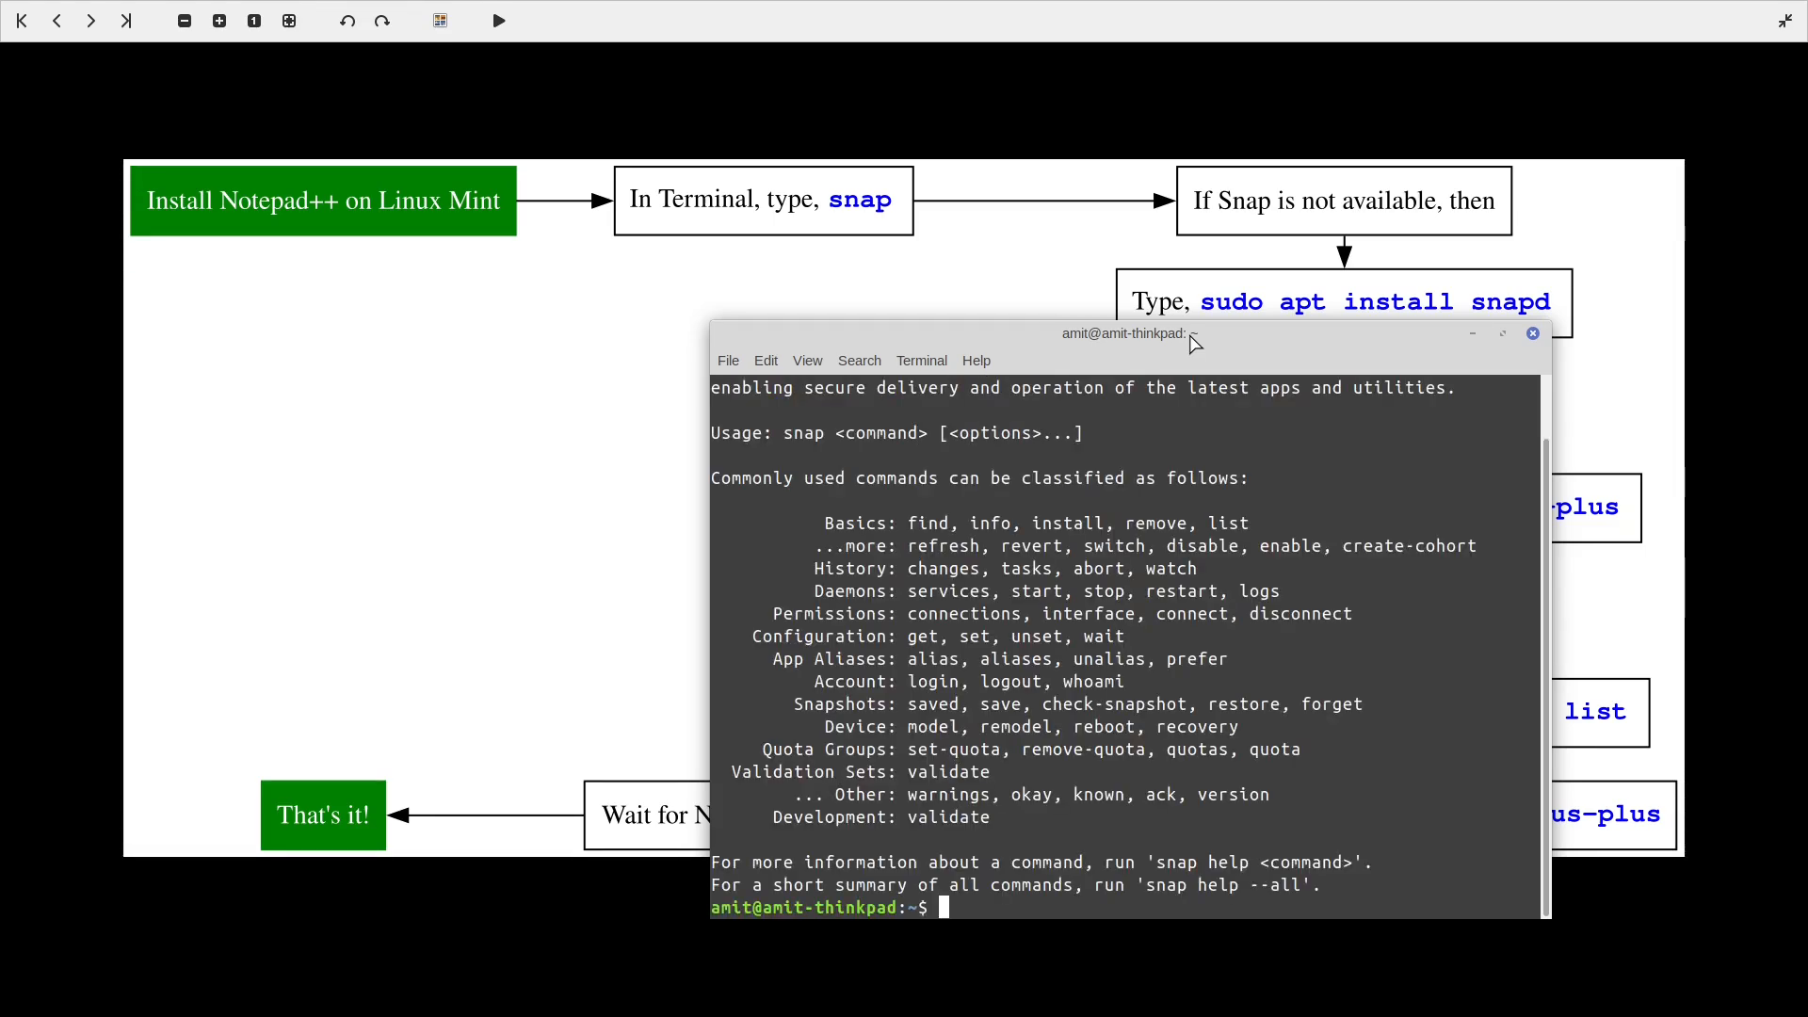
- Move the Terminal window left so the guide's install flowchart is readable
left_click_drag(1123, 334, 582, 231)
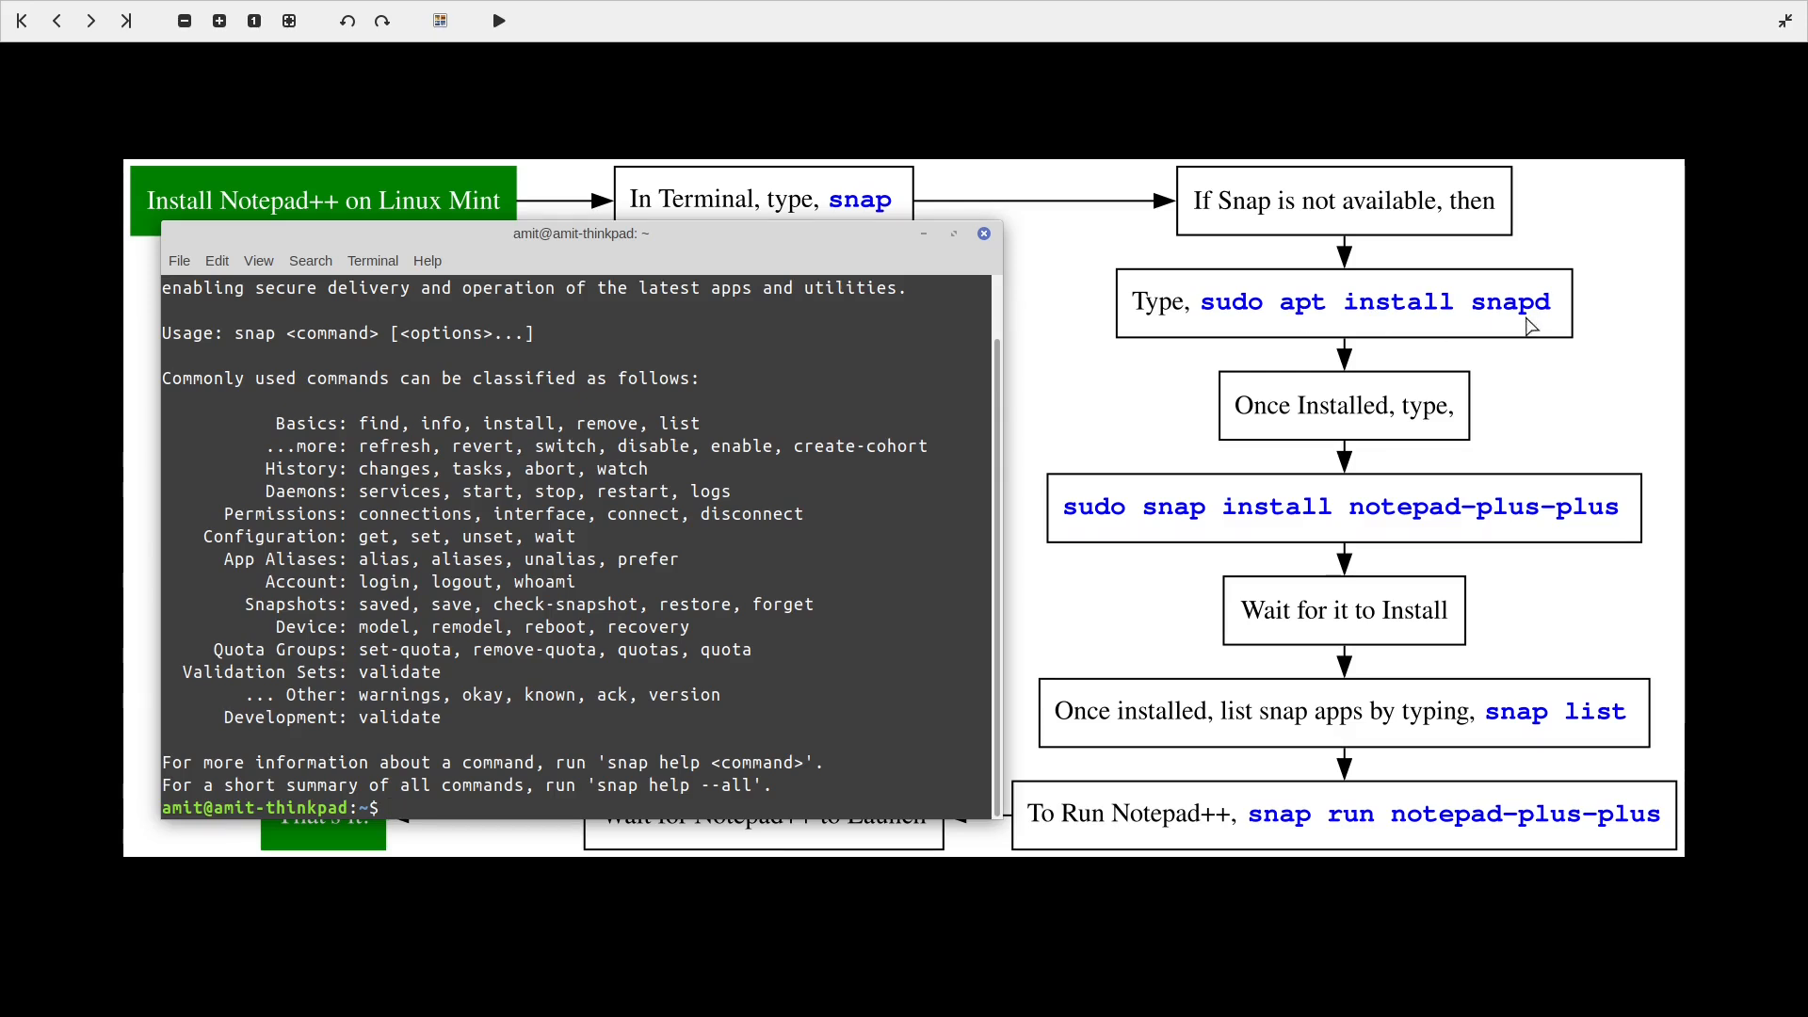
mouse_move(1411, 314)
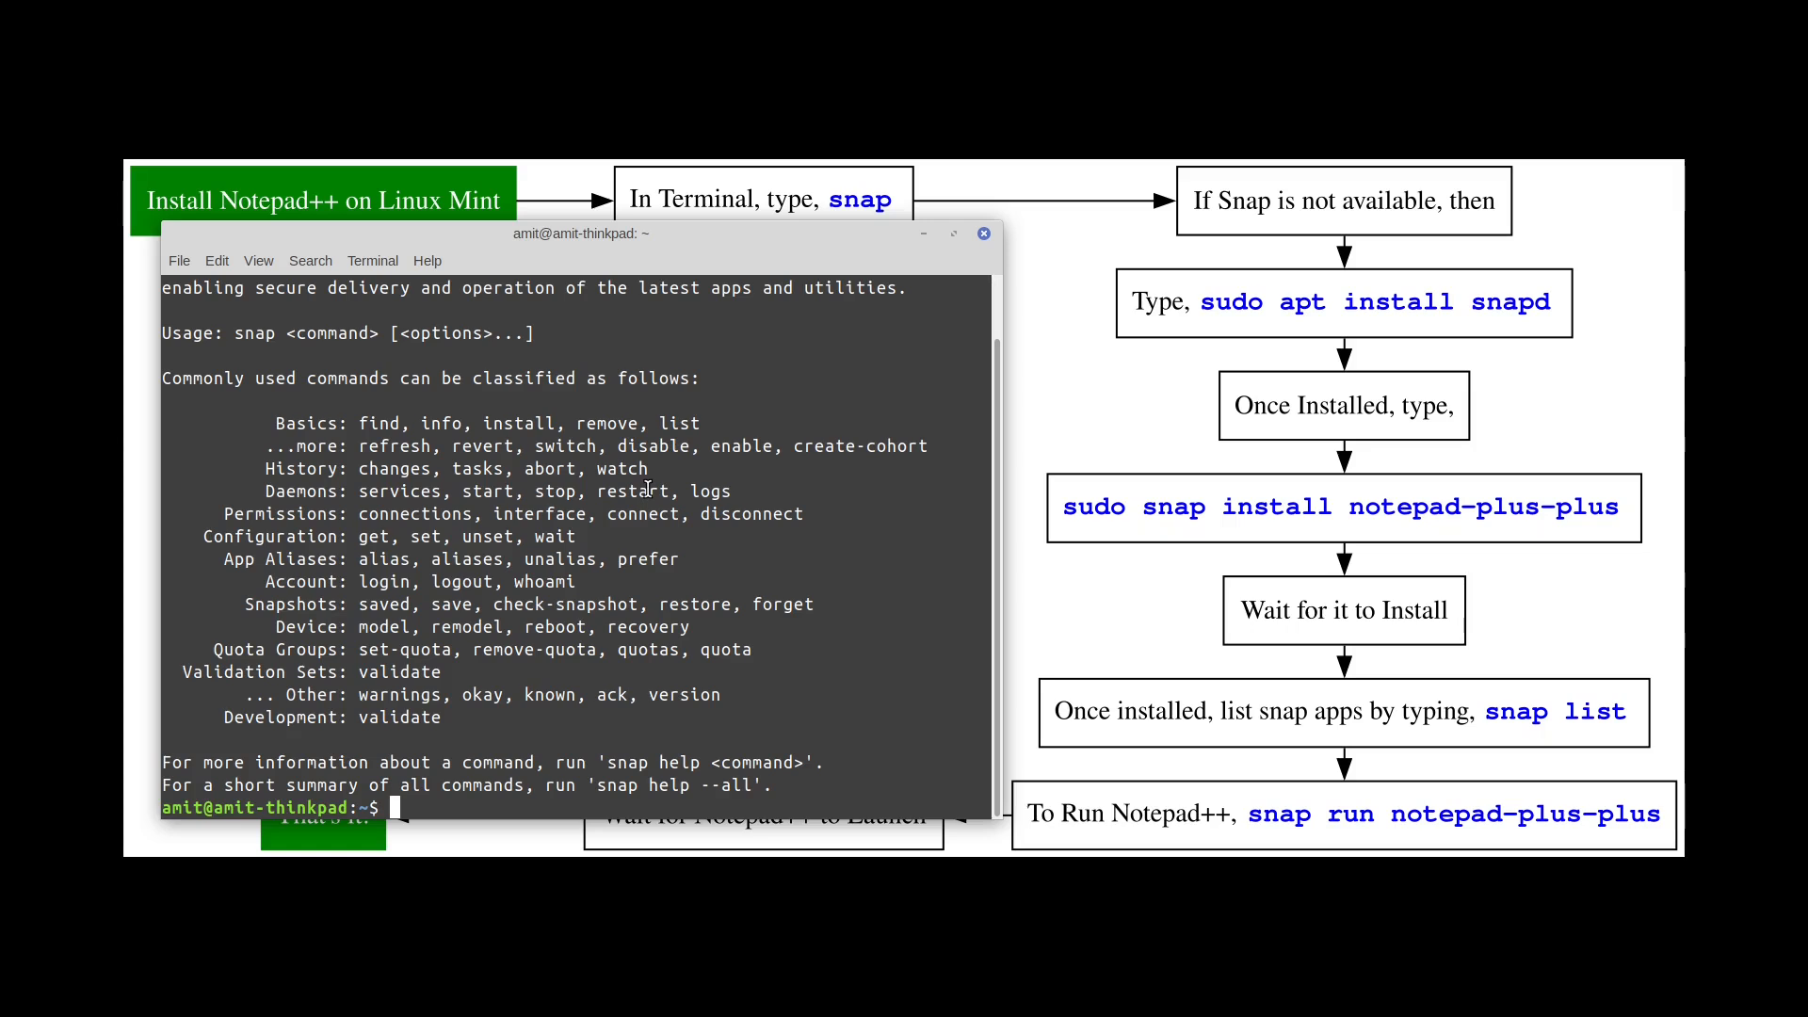
mouse_move(1143, 328)
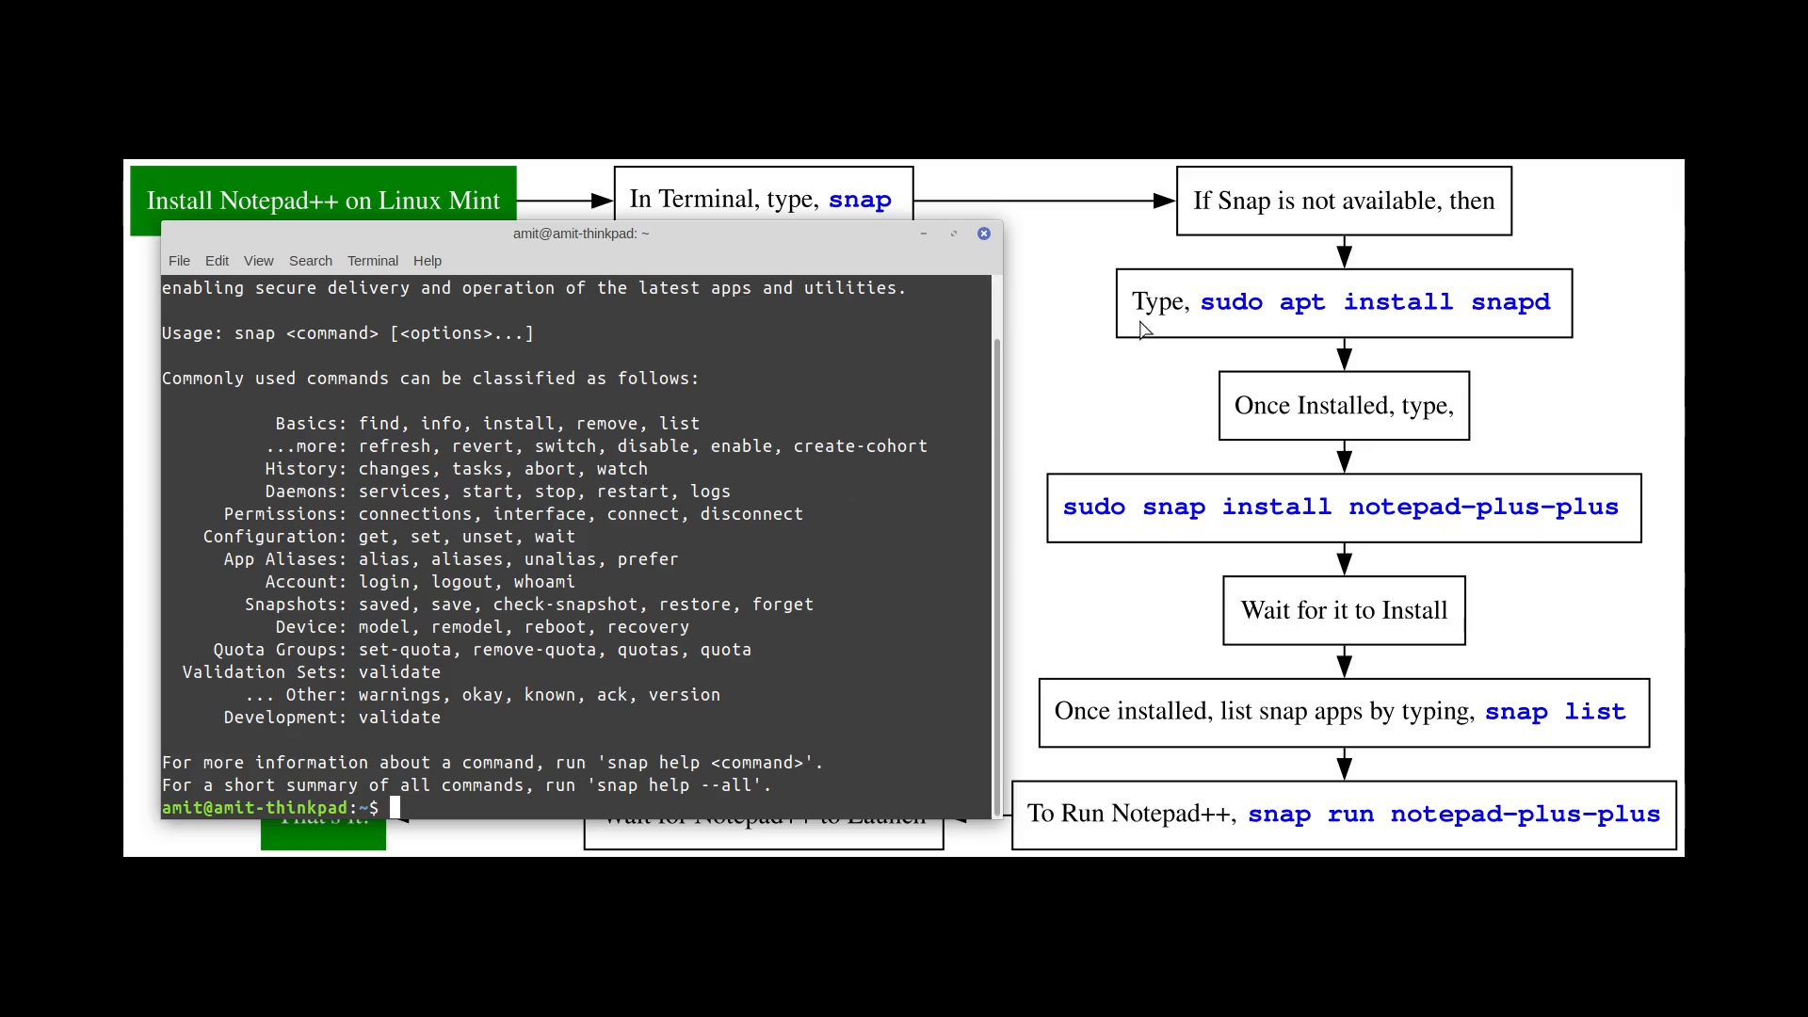
mouse_move(1513, 325)
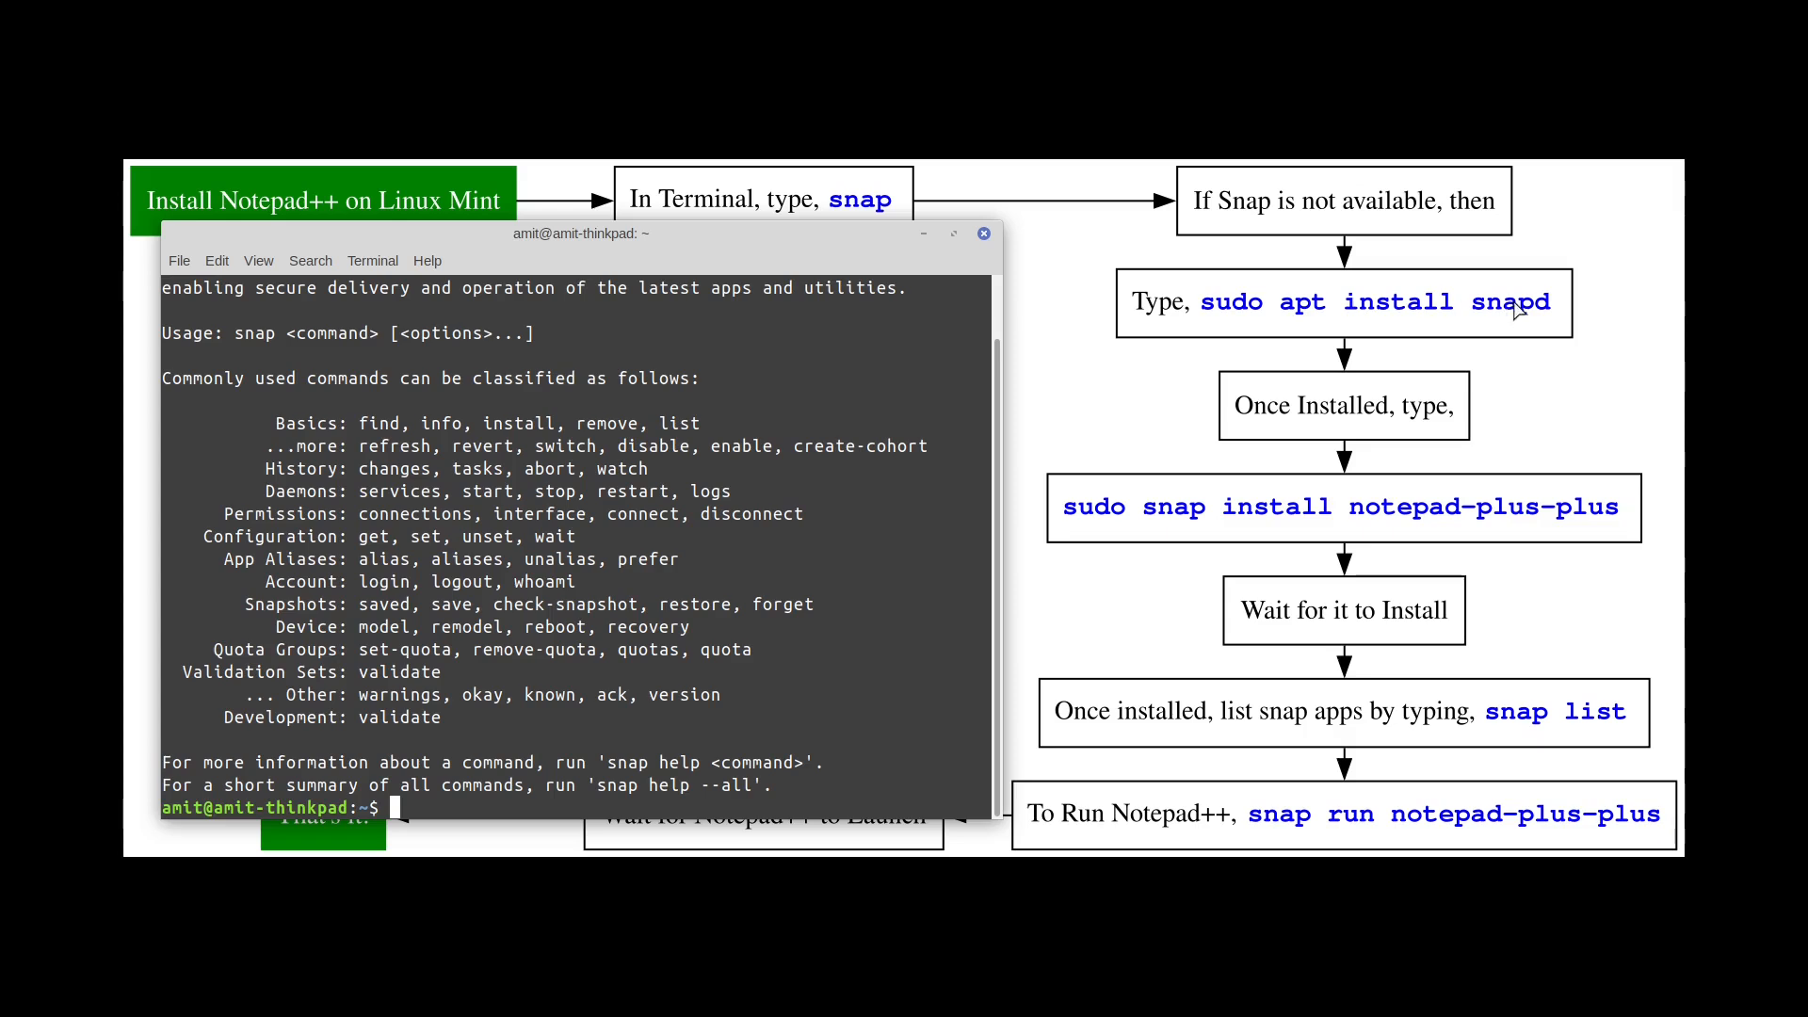
mouse_move(699, 666)
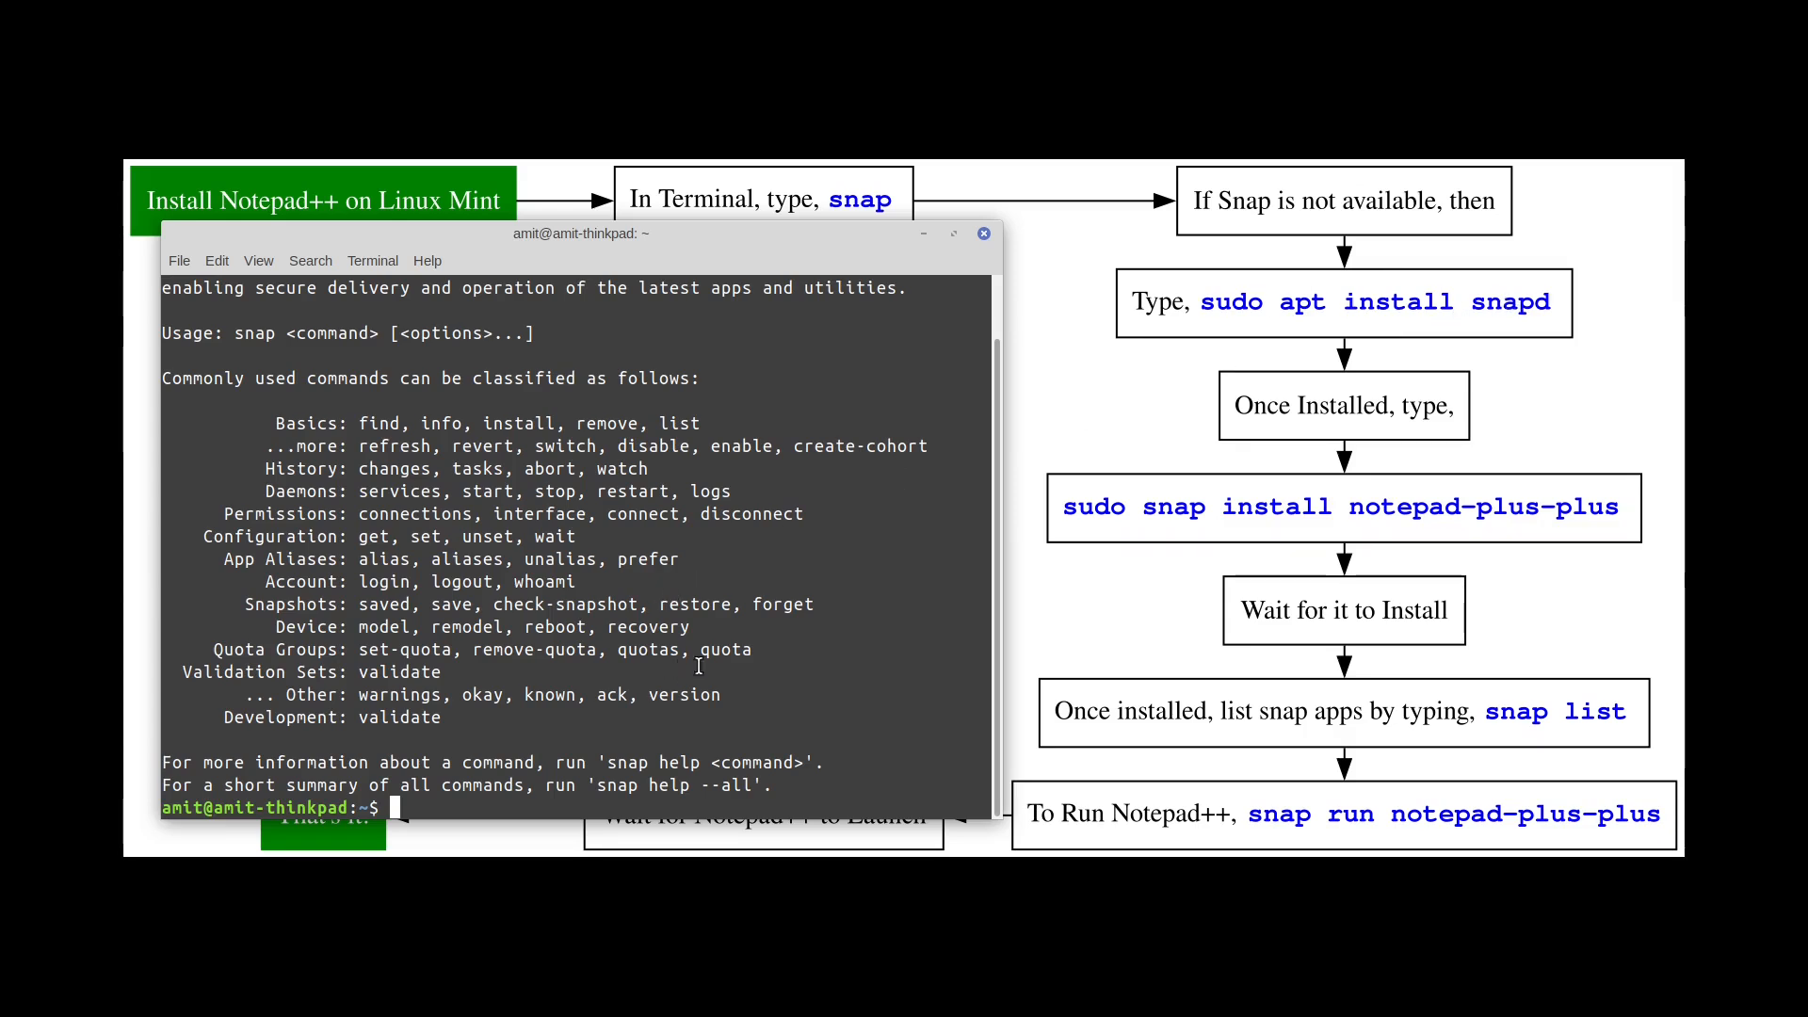
mouse_move(681, 735)
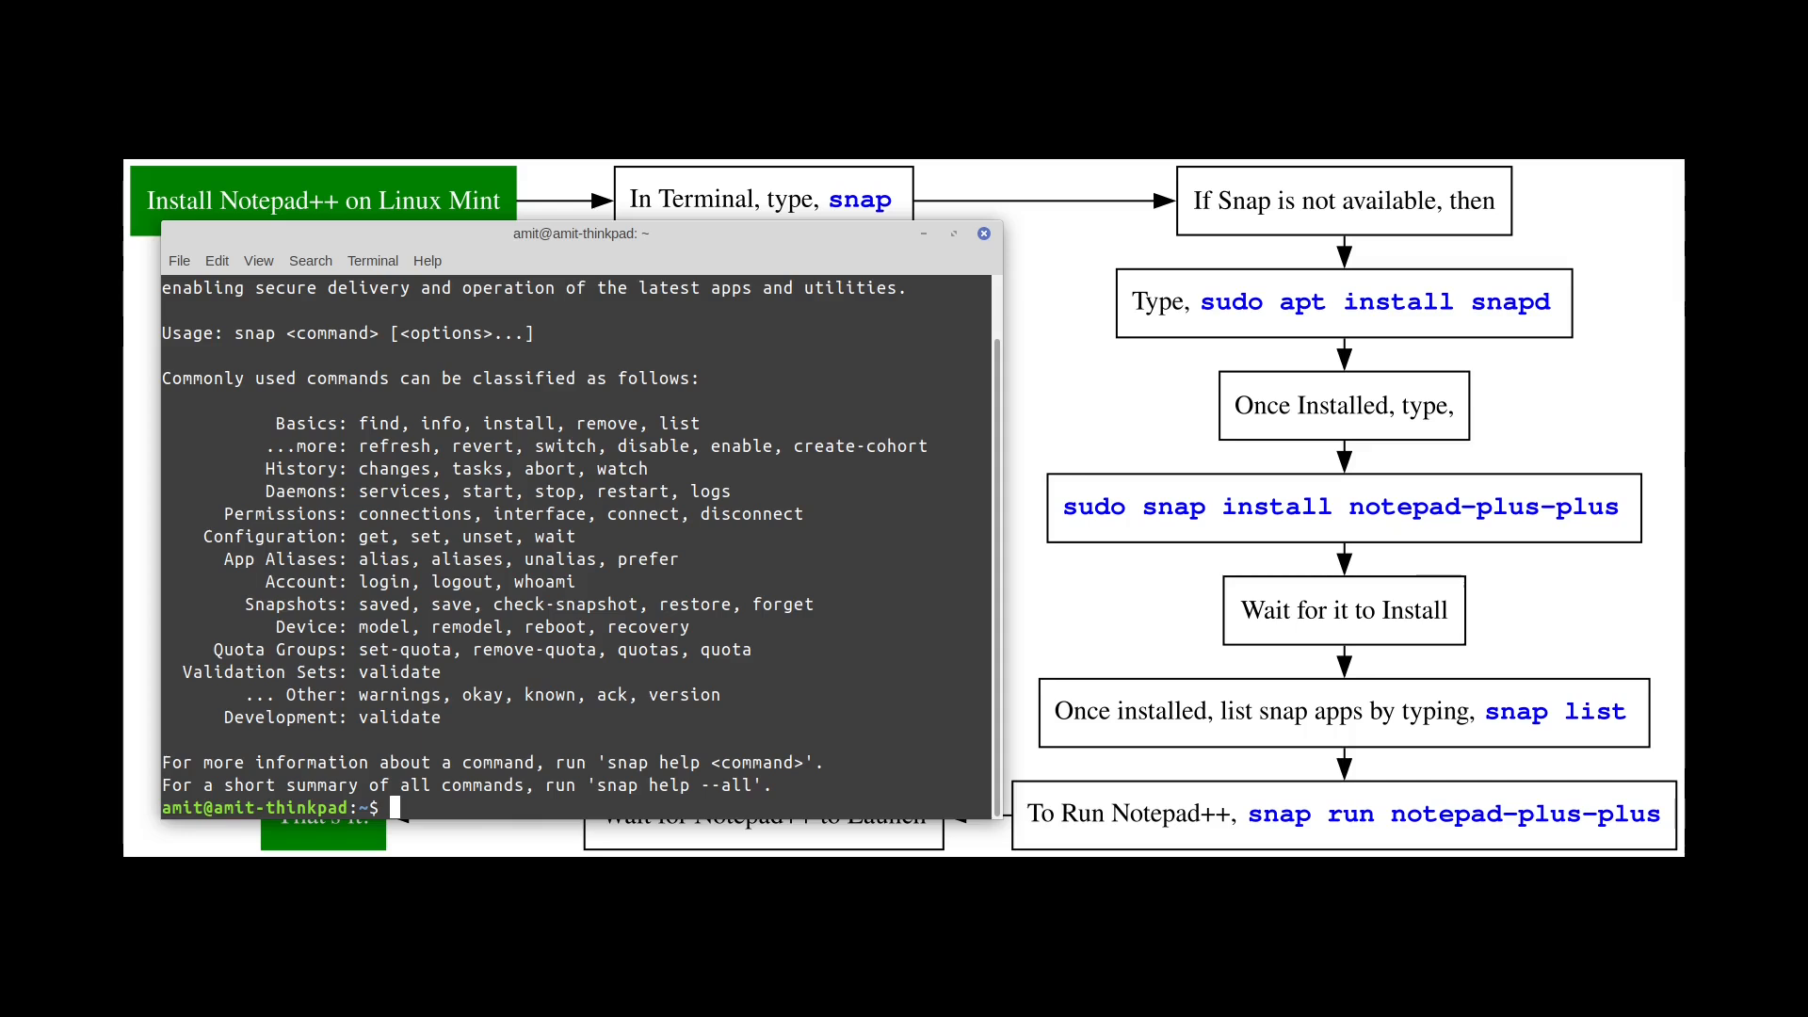
- Run 'sudo snap install notepad-plus-plus' to install Notepad++ 8.6.7 as a snap
type("sudo snap install notepa")
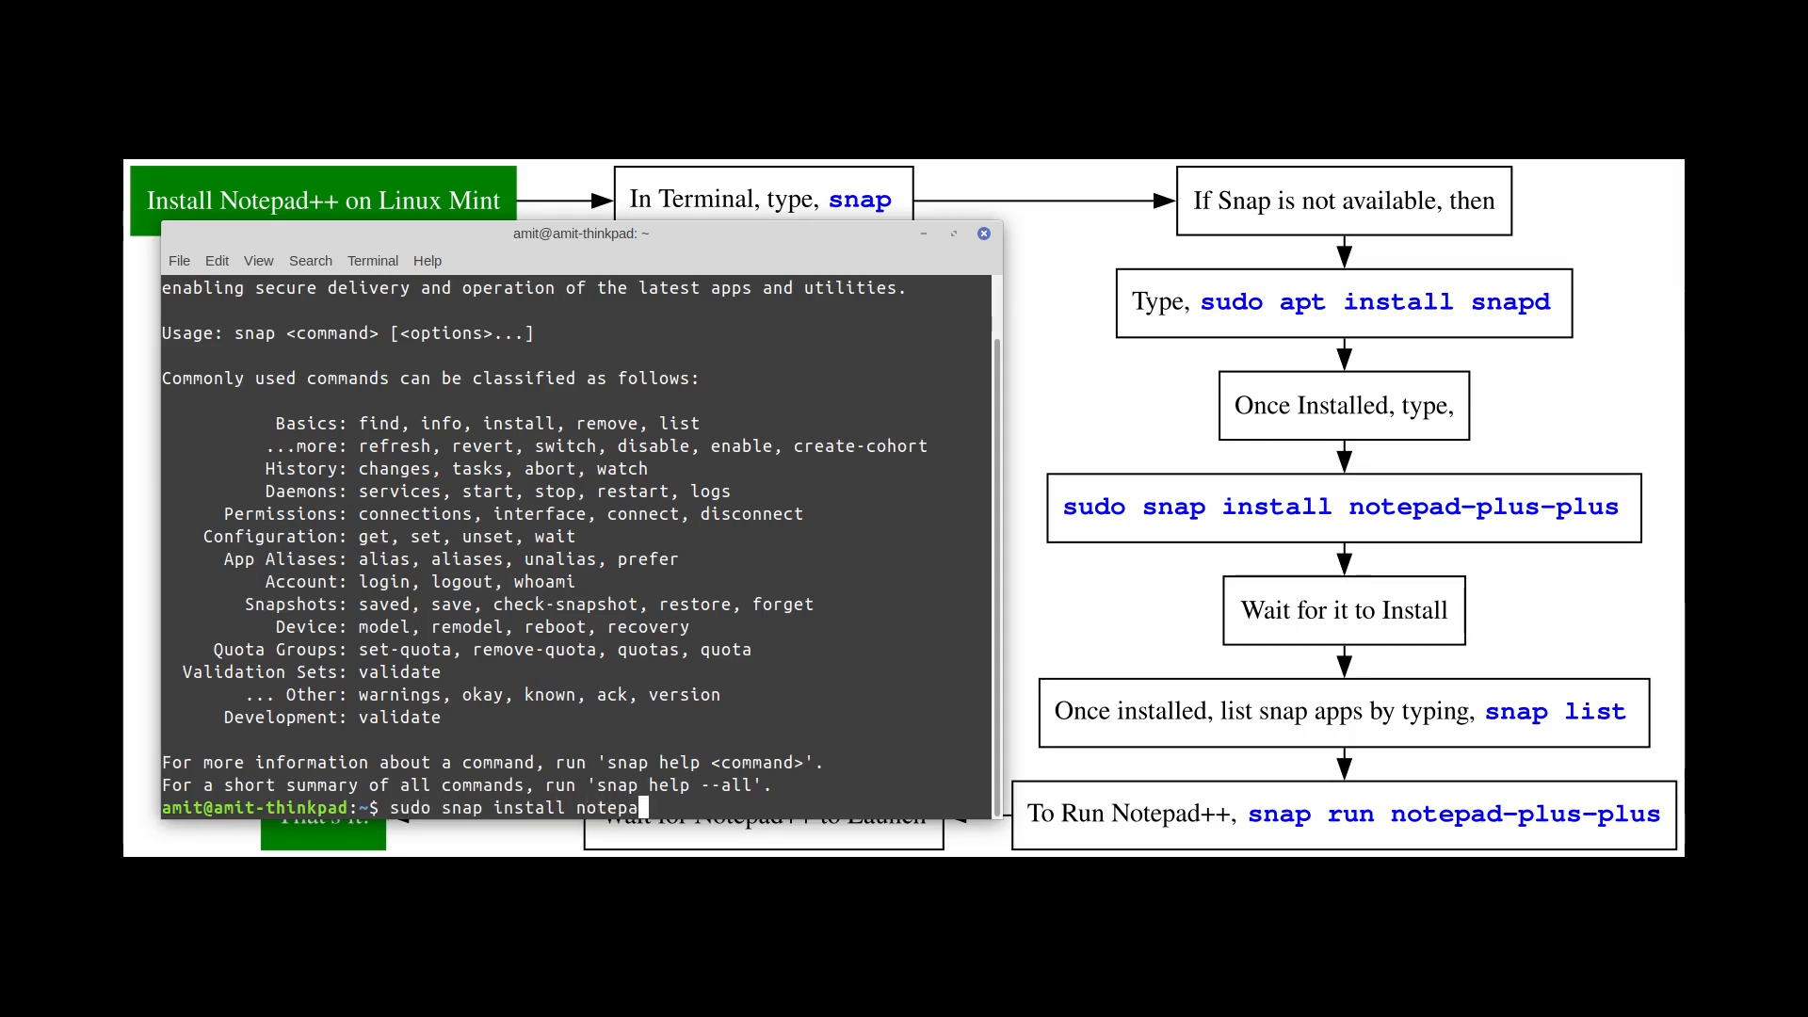
type("-pl")
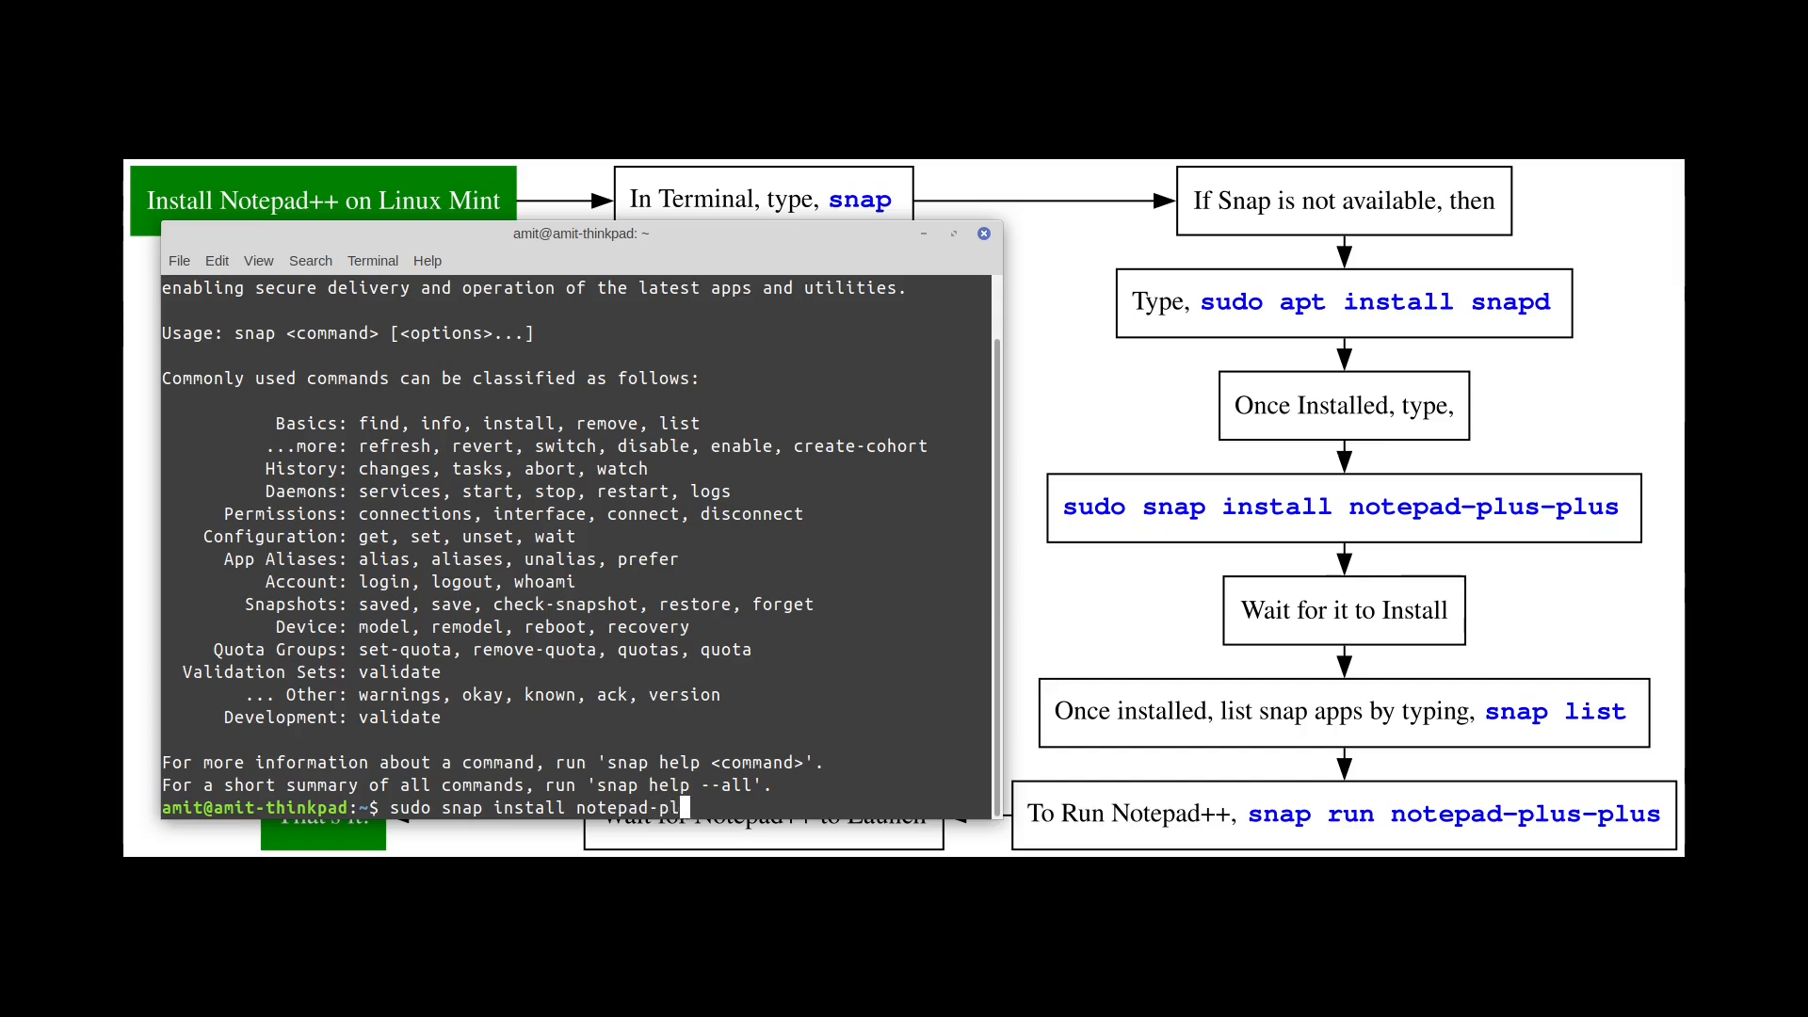
type("us-plus")
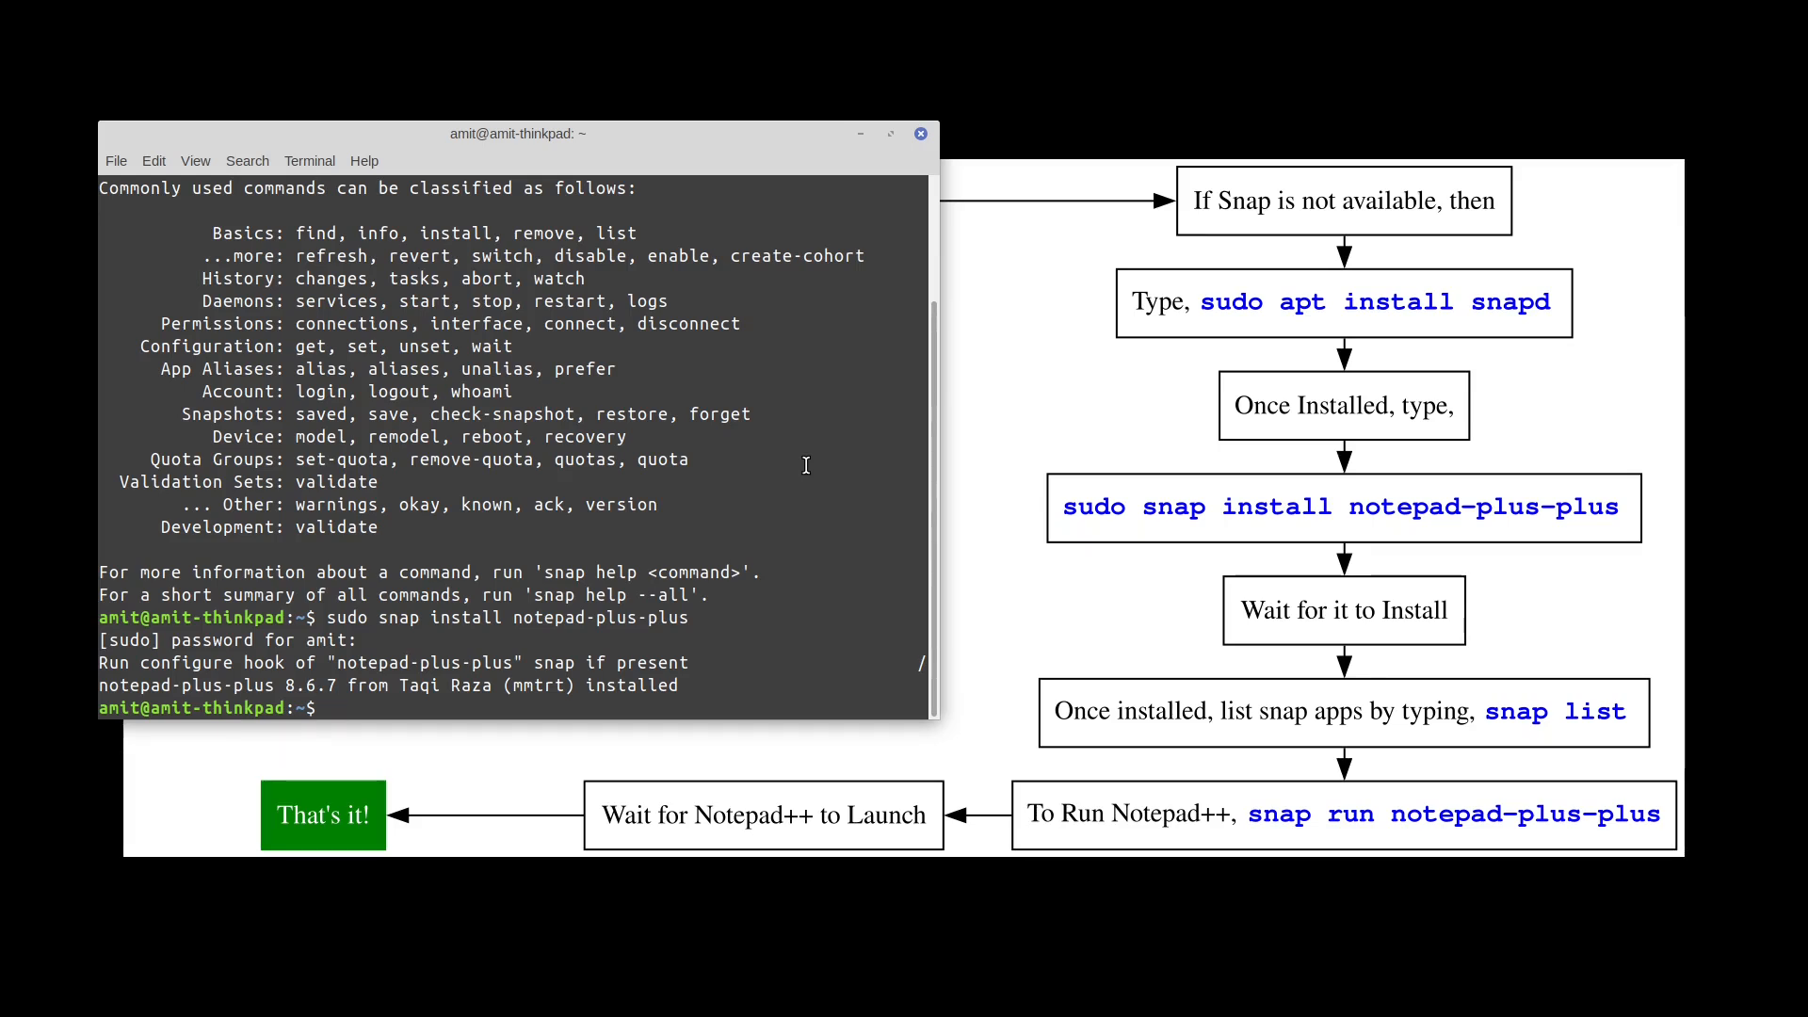
- Run 'snap list' and highlight the notepad-plus-plus 8.6.7 entry among installed snaps
type("snap")
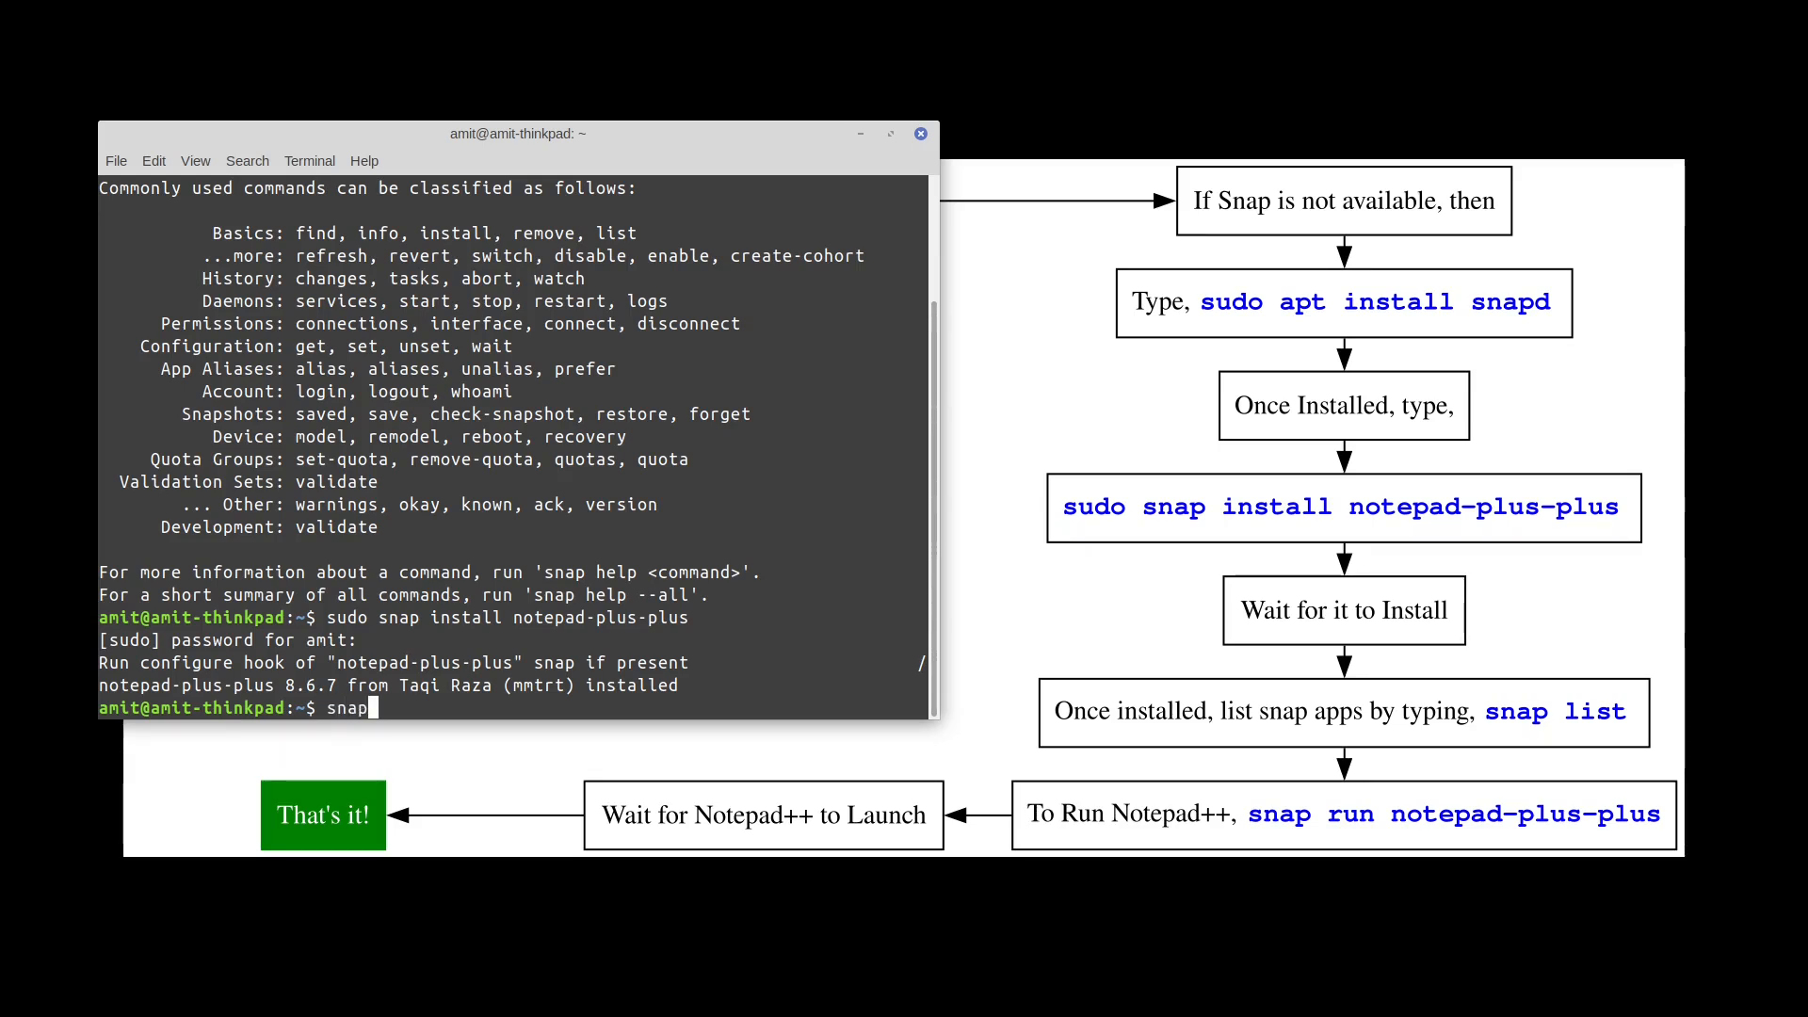
key("Return")
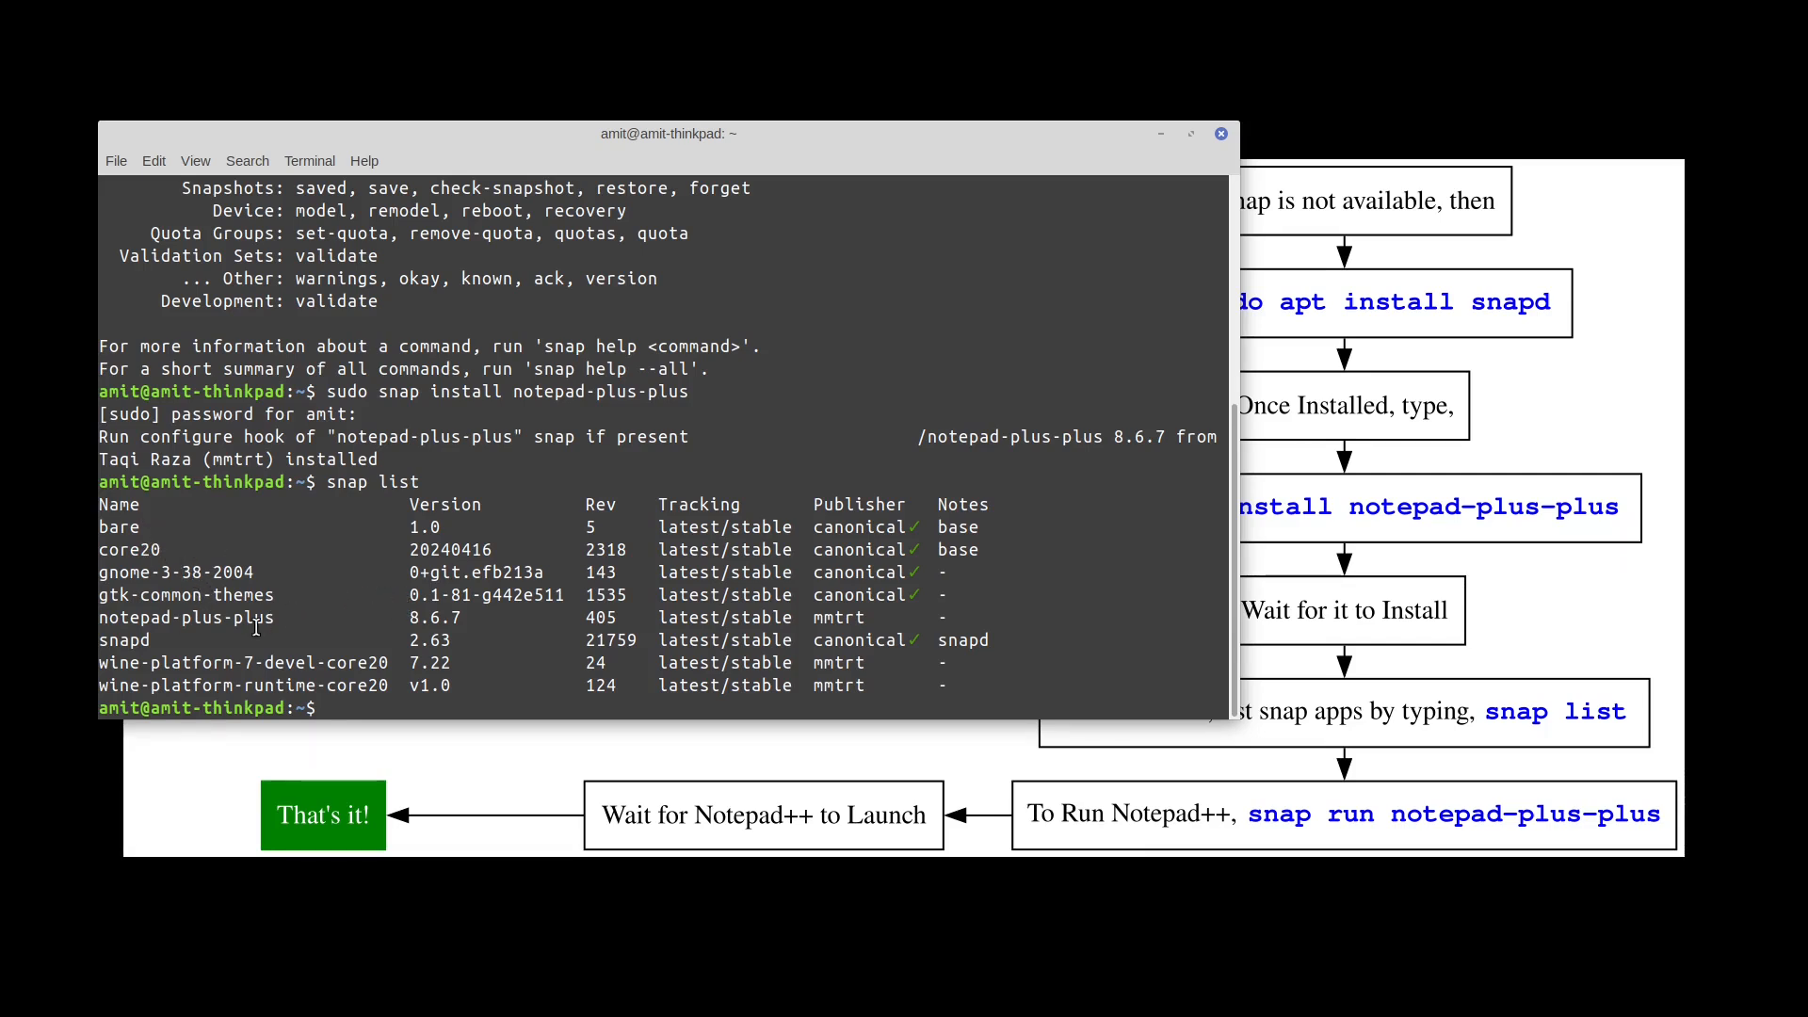
double_click(185, 616)
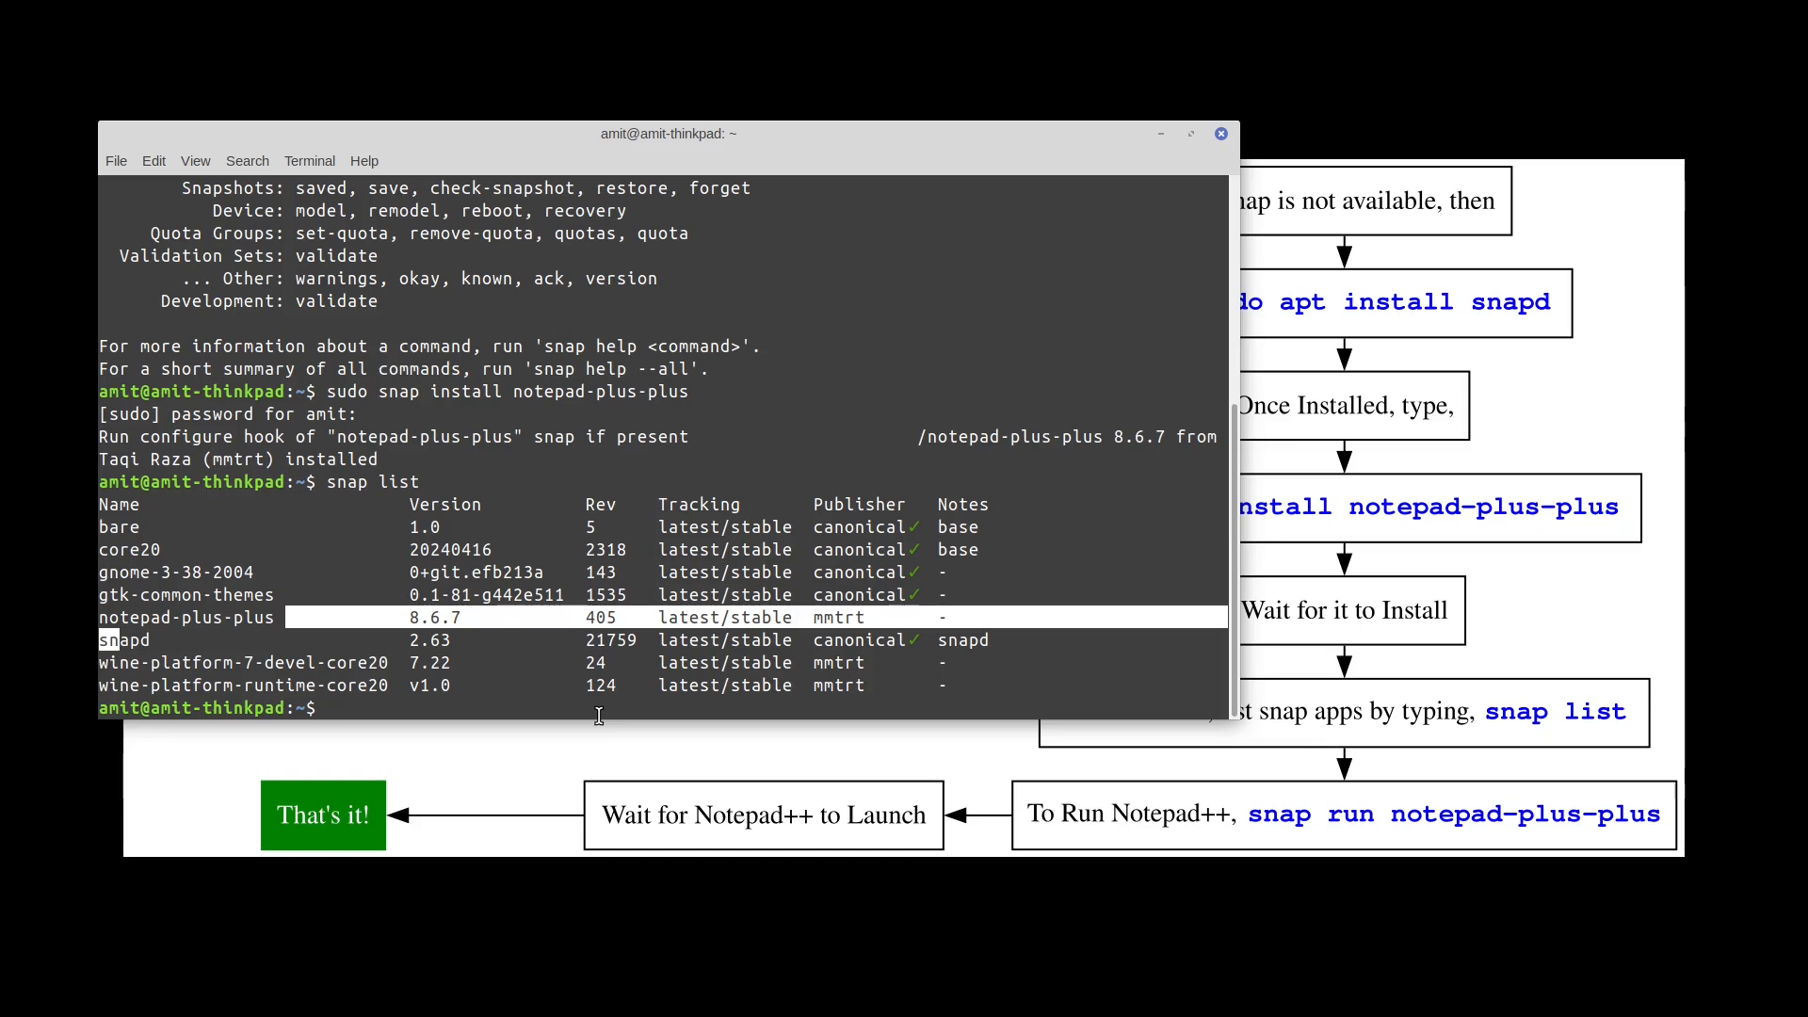
- Run 'snap run notepad-plus-plus' to launch Notepad++ with a blank document
type("snap run not")
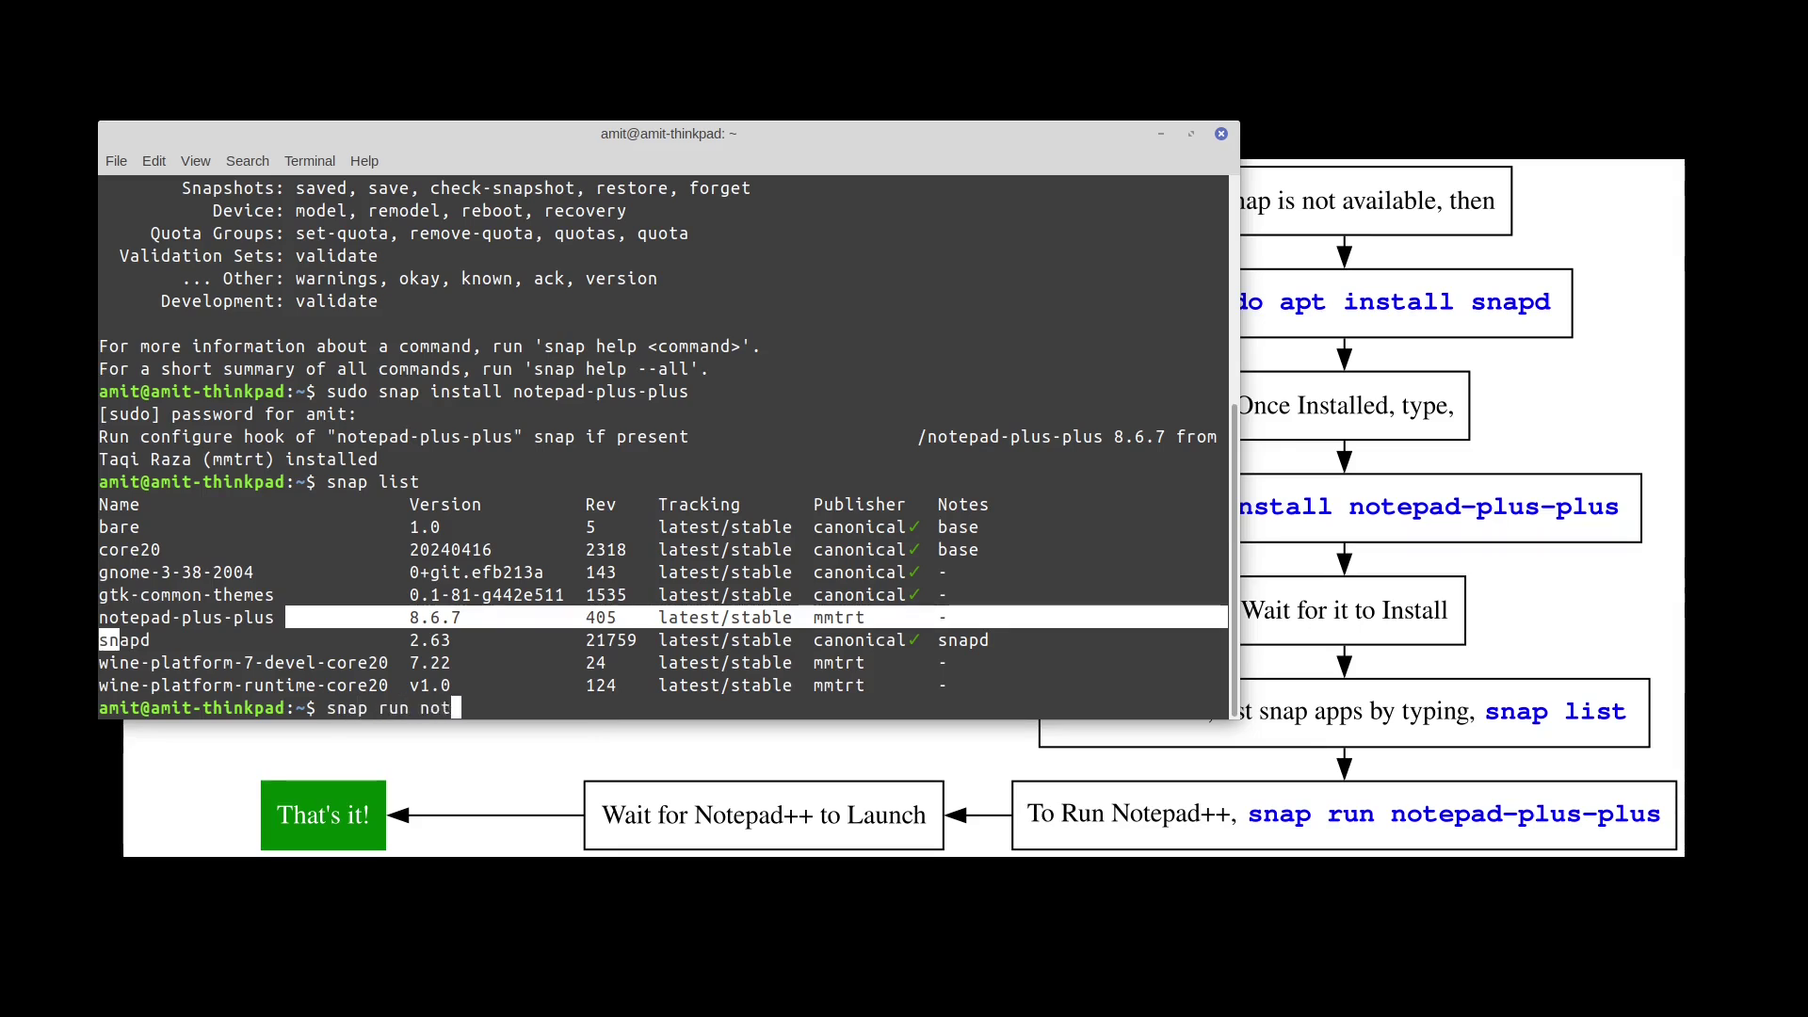
type("epad-")
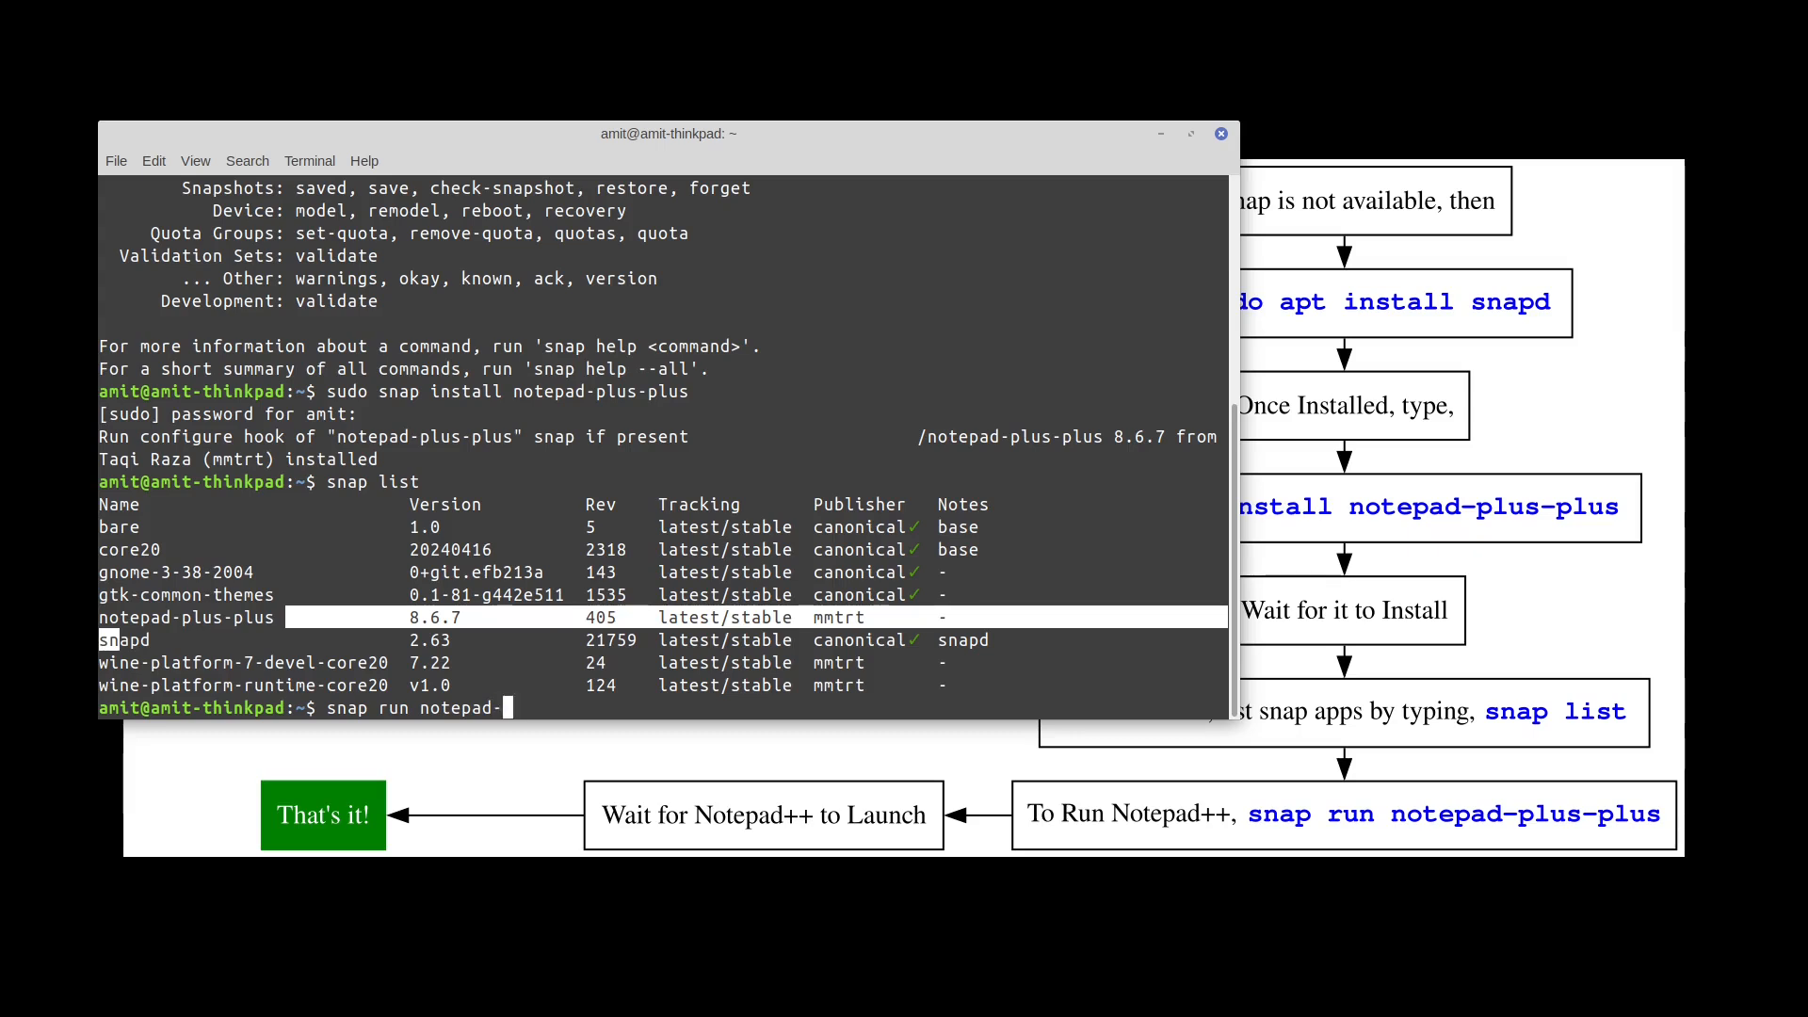
type("plus-plus")
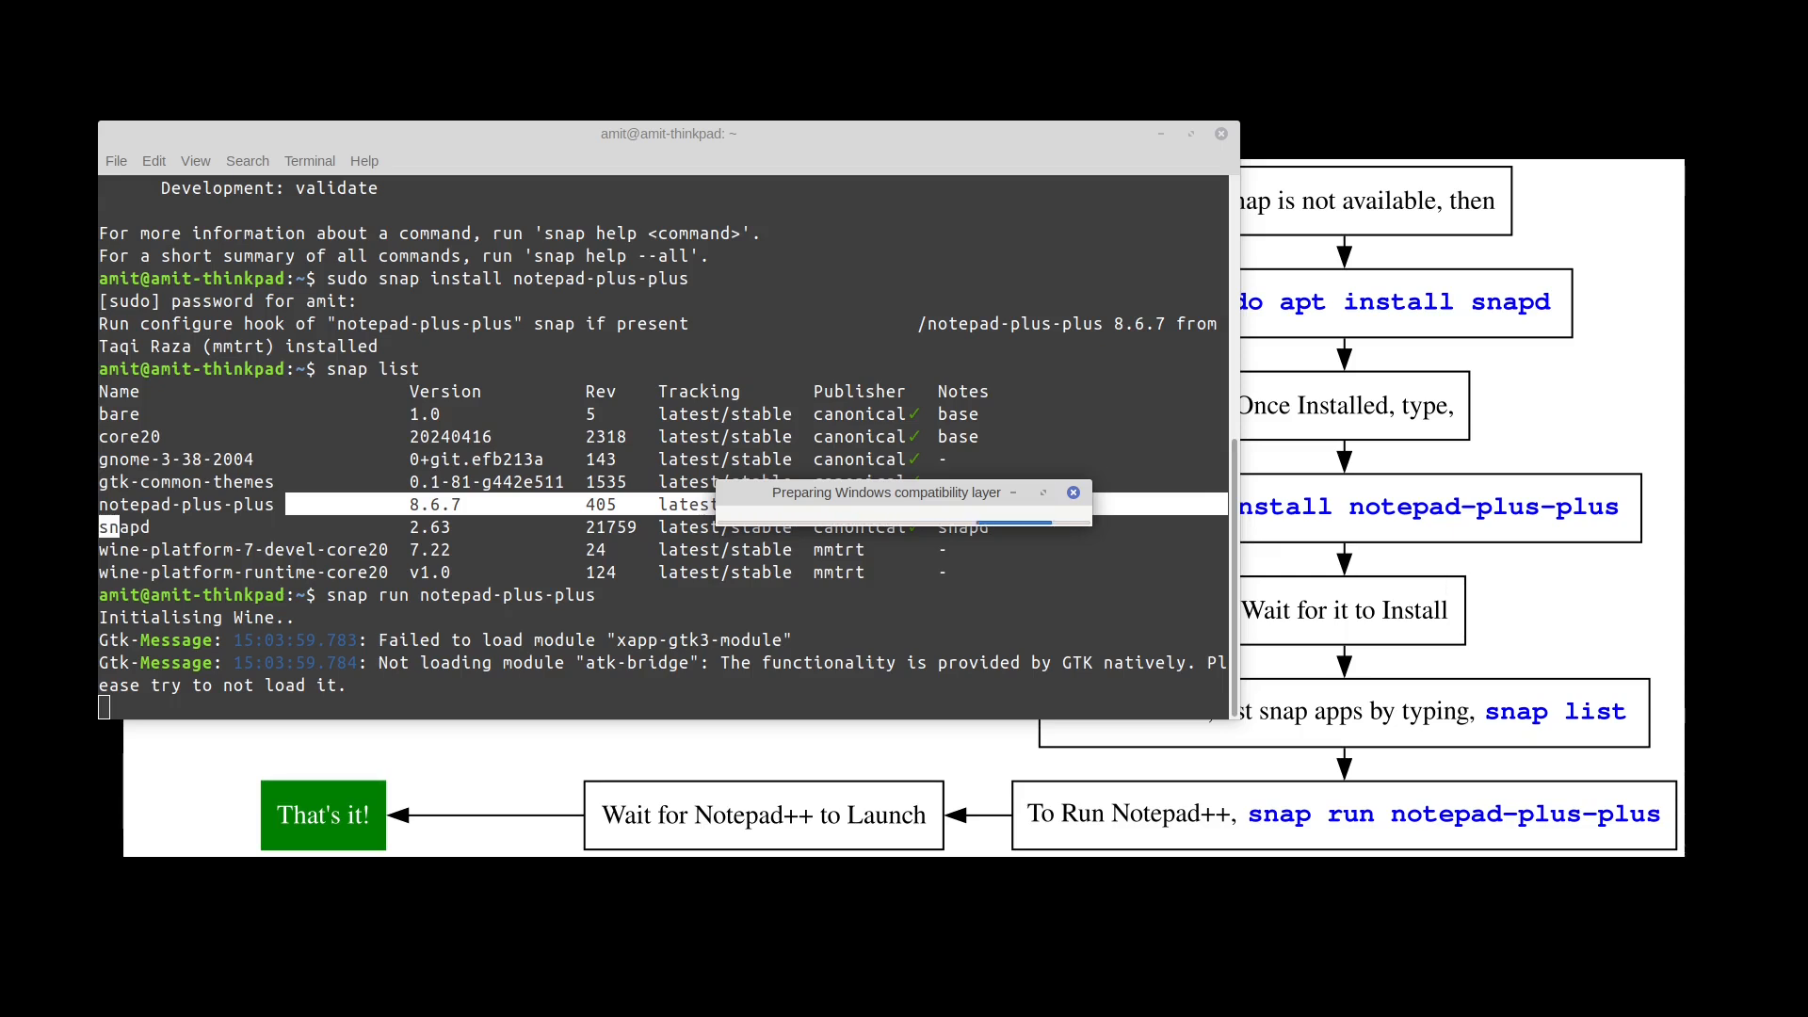
left_click(1074, 493)
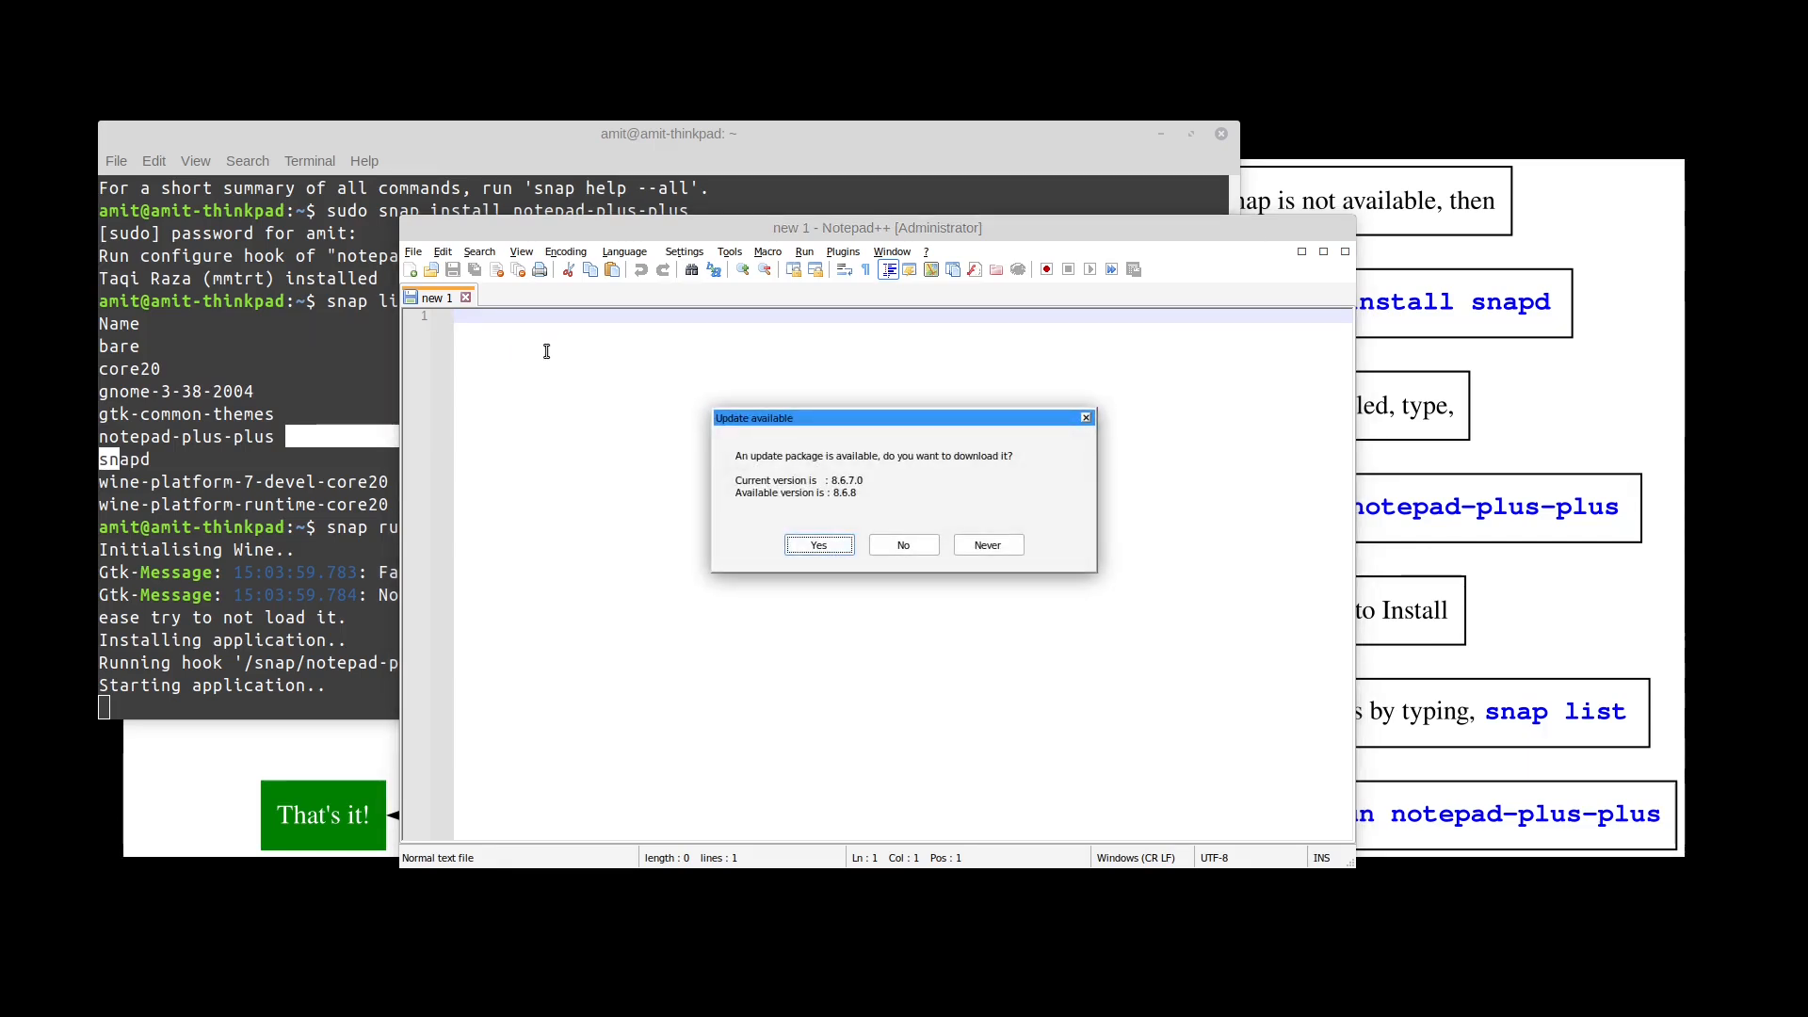
mouse_move(865, 471)
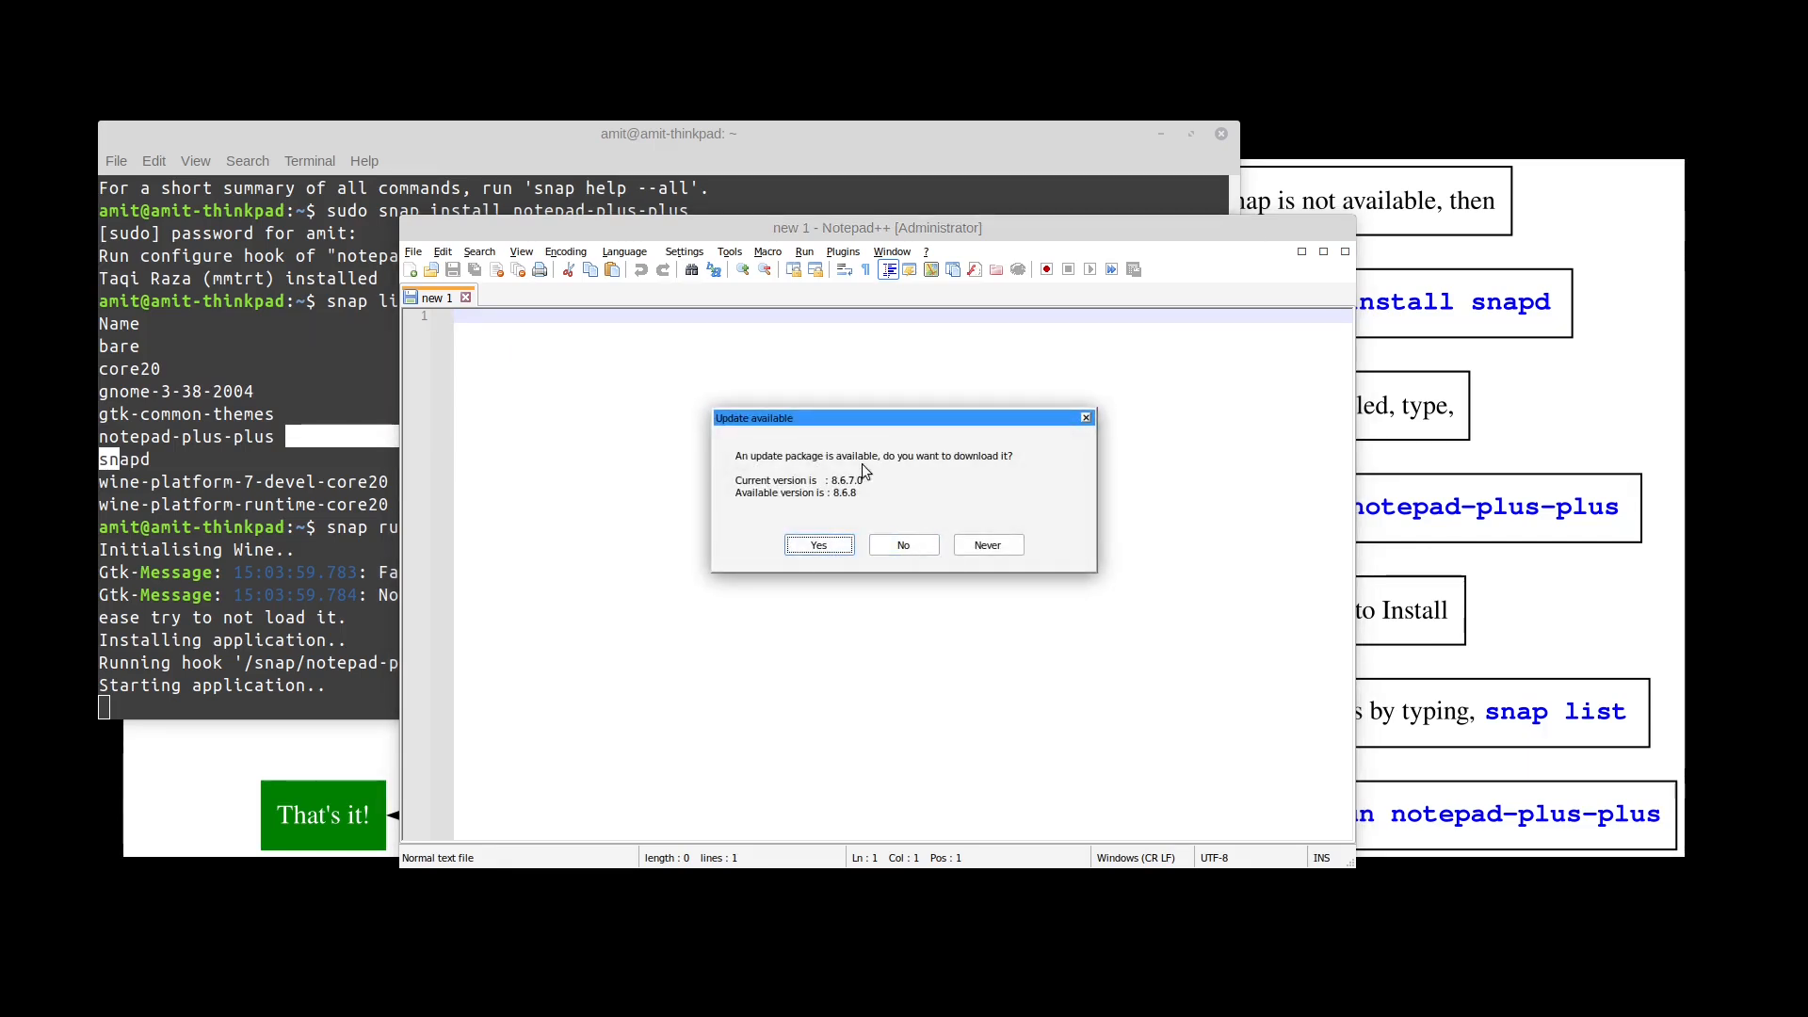
mouse_move(903, 543)
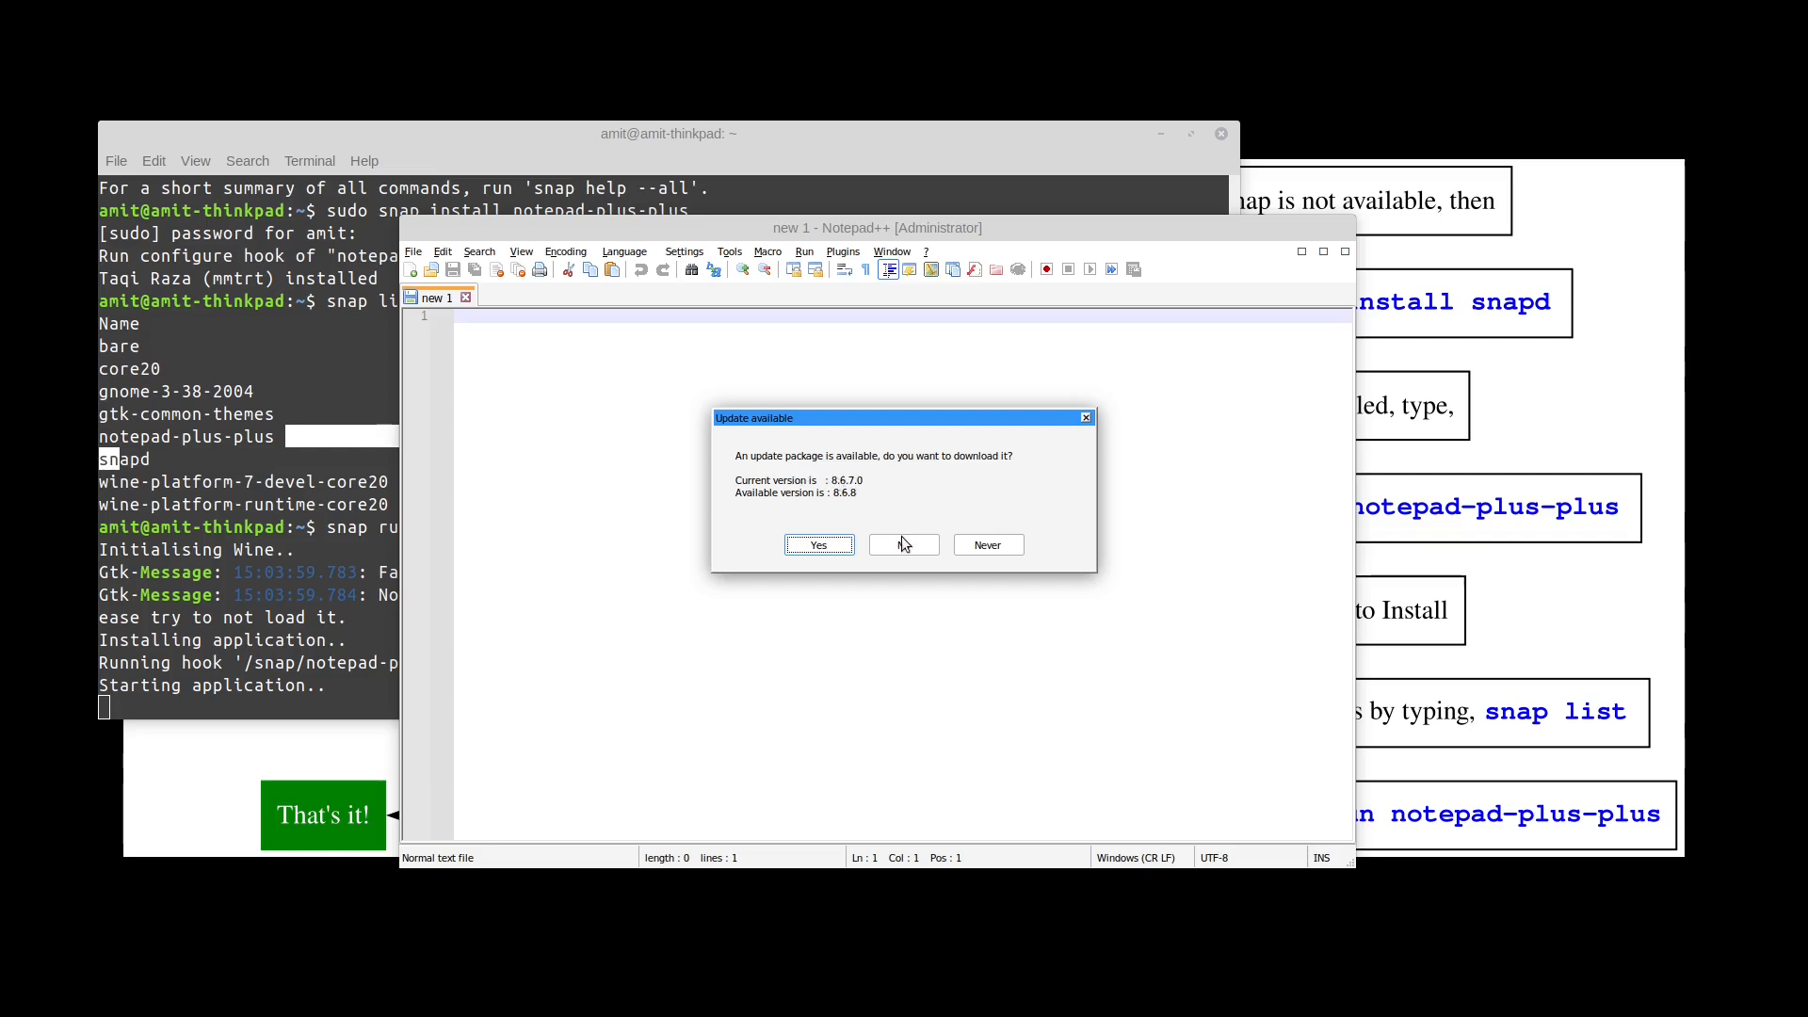
- Decline the 8.6.8 update and reach Preferences from the Settings menu
left_click(903, 545)
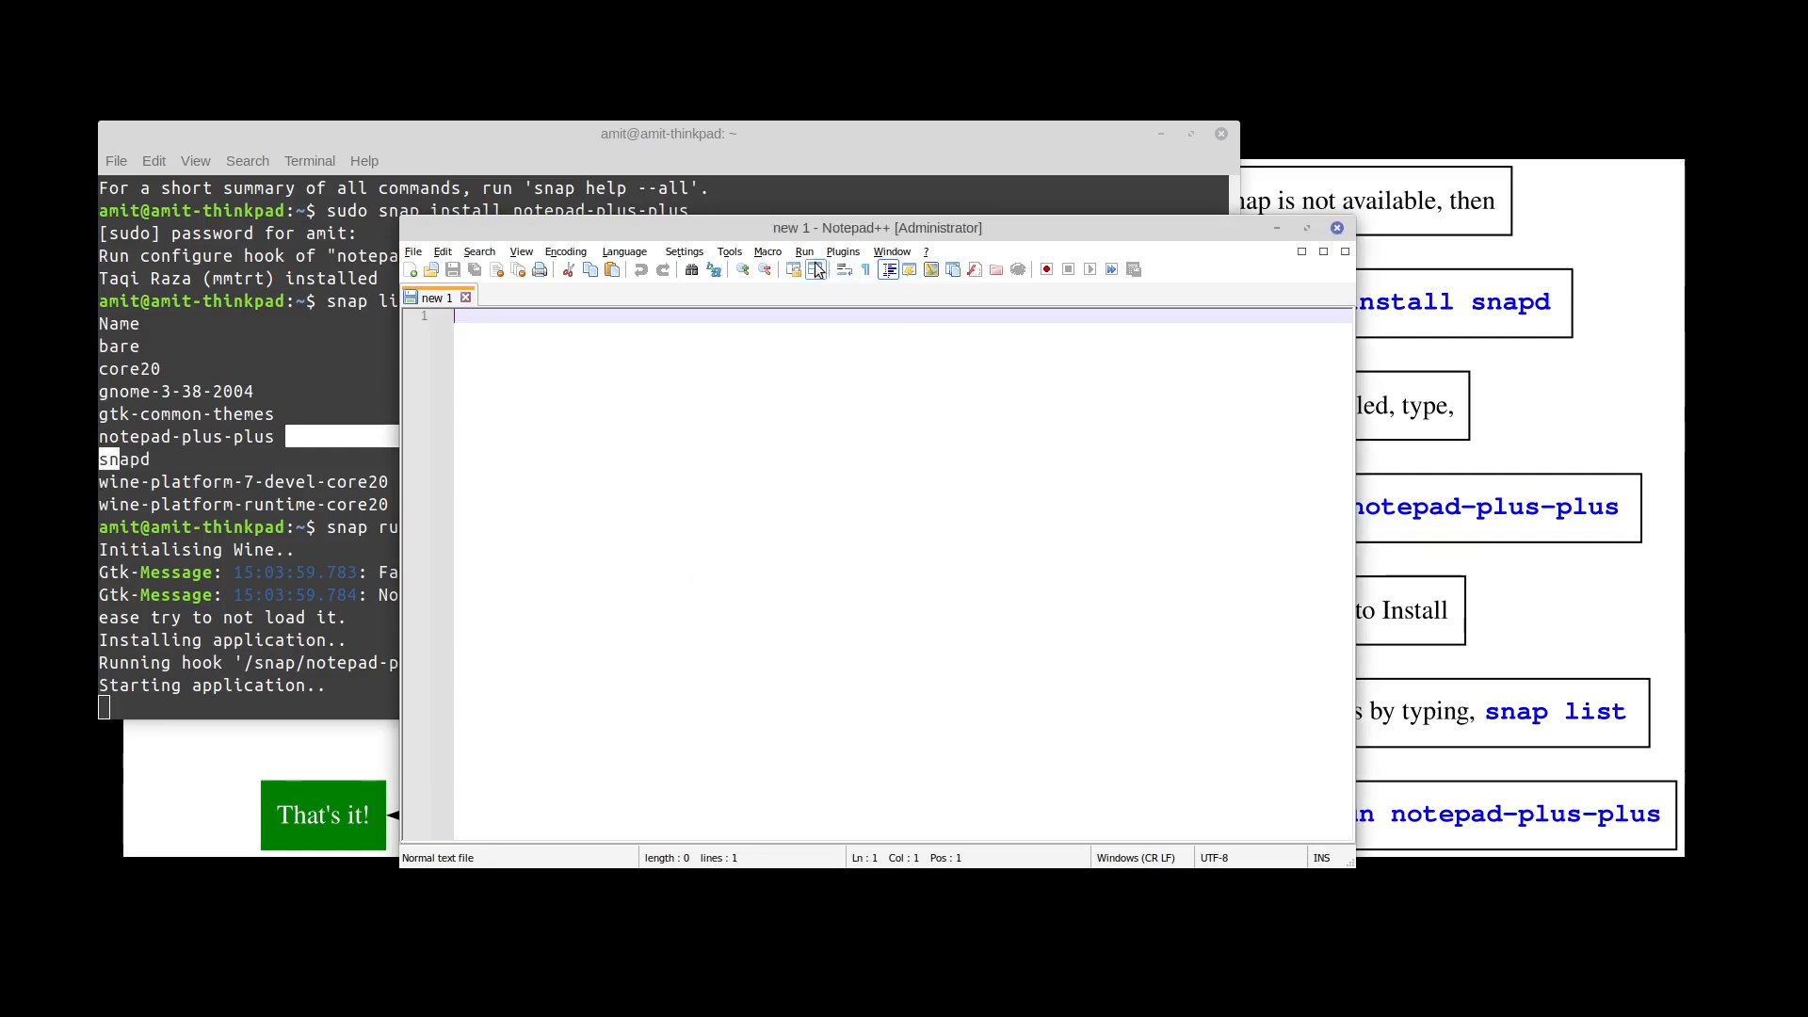
left_click(730, 252)
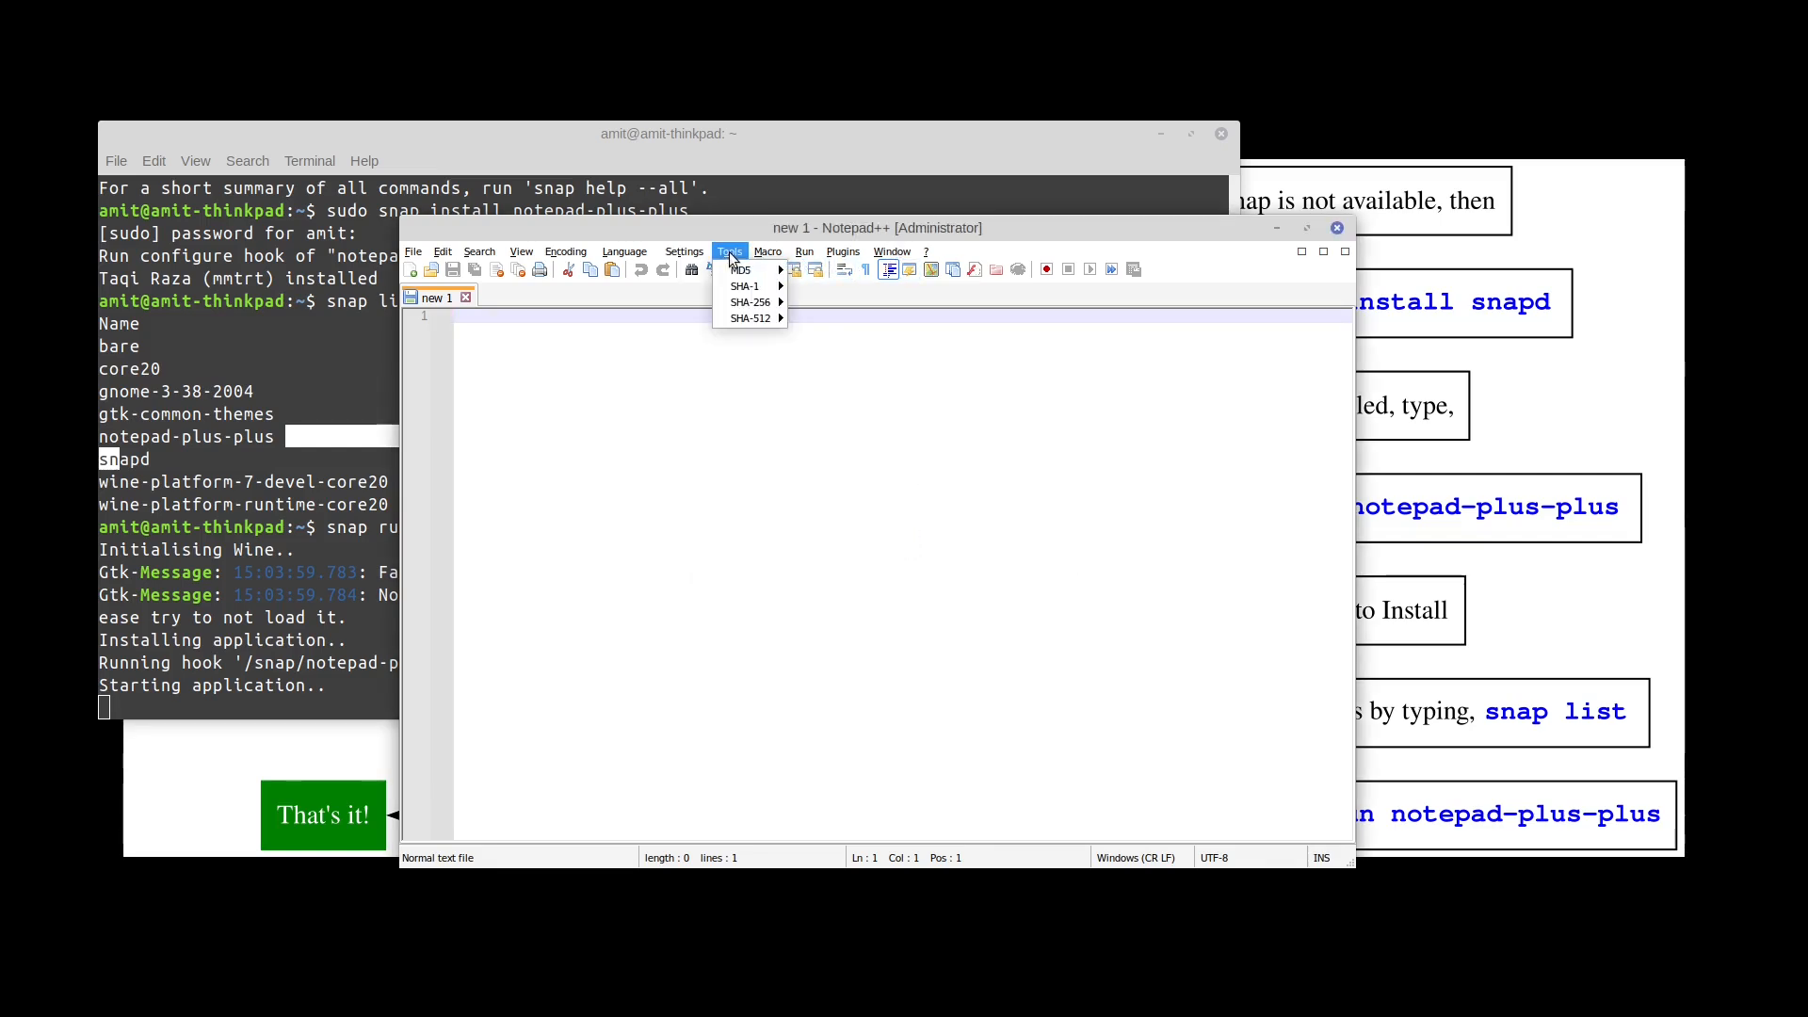
left_click(729, 252)
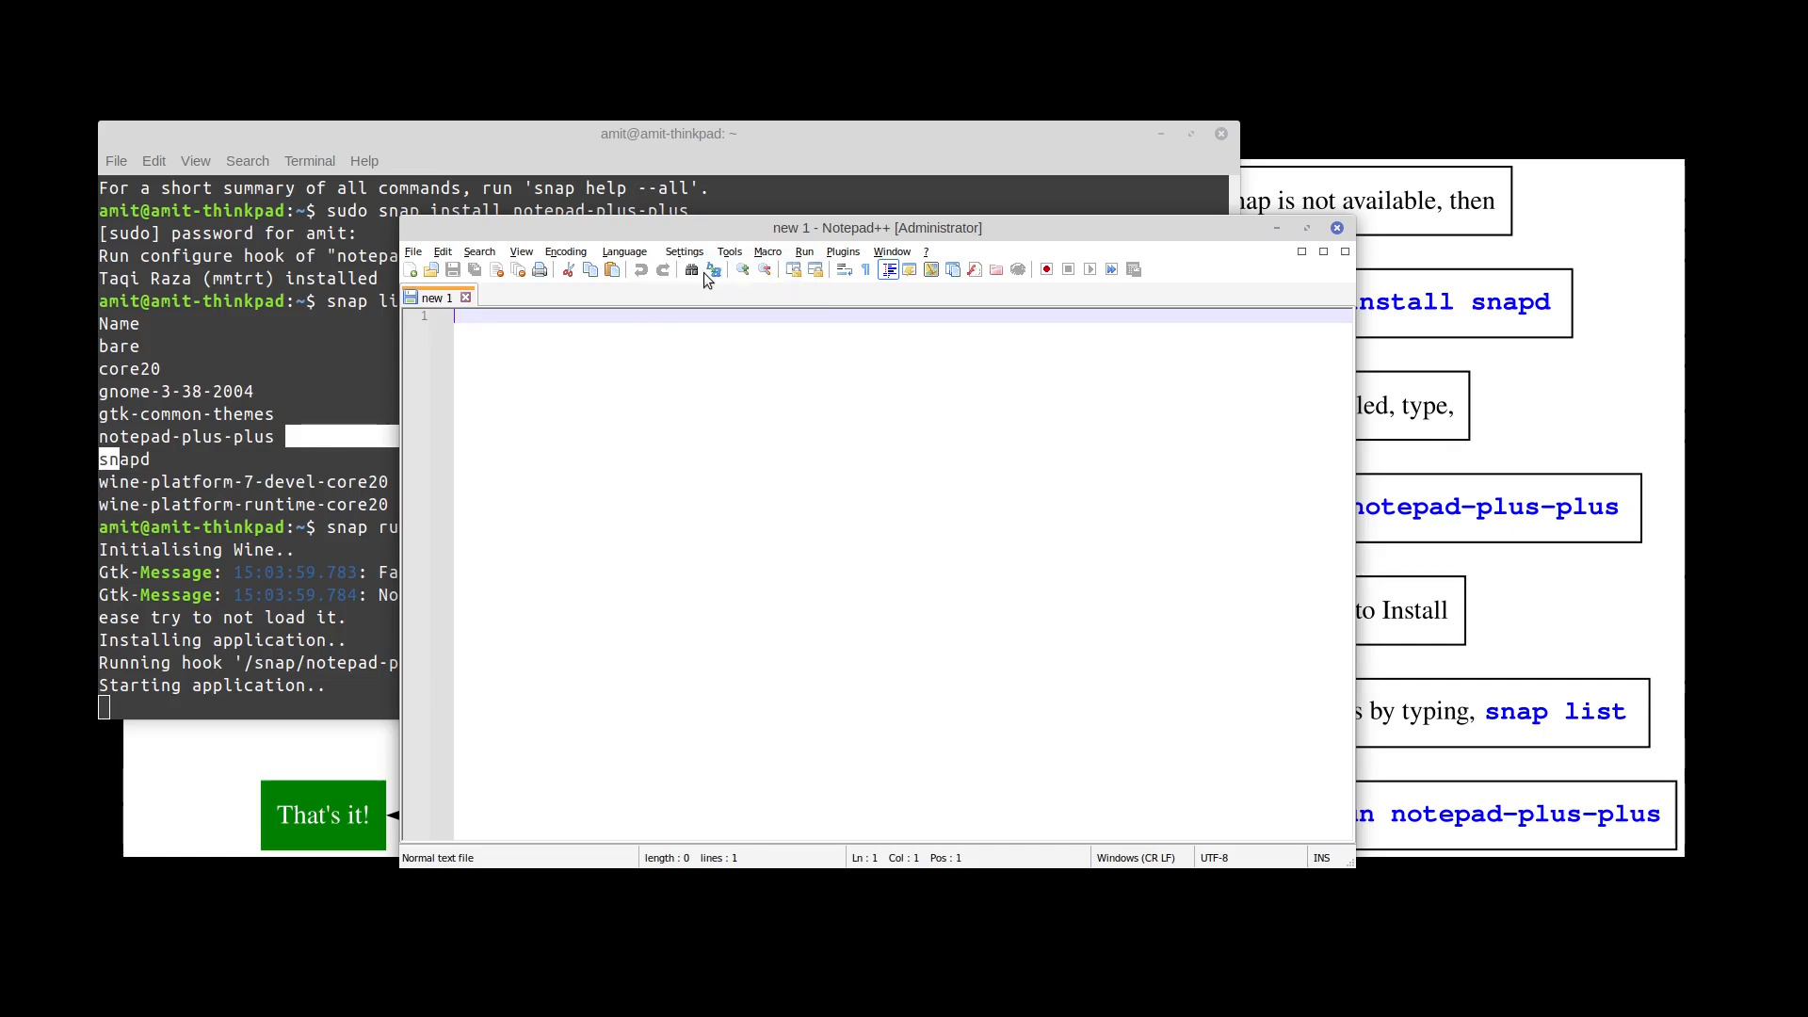
left_click(685, 251)
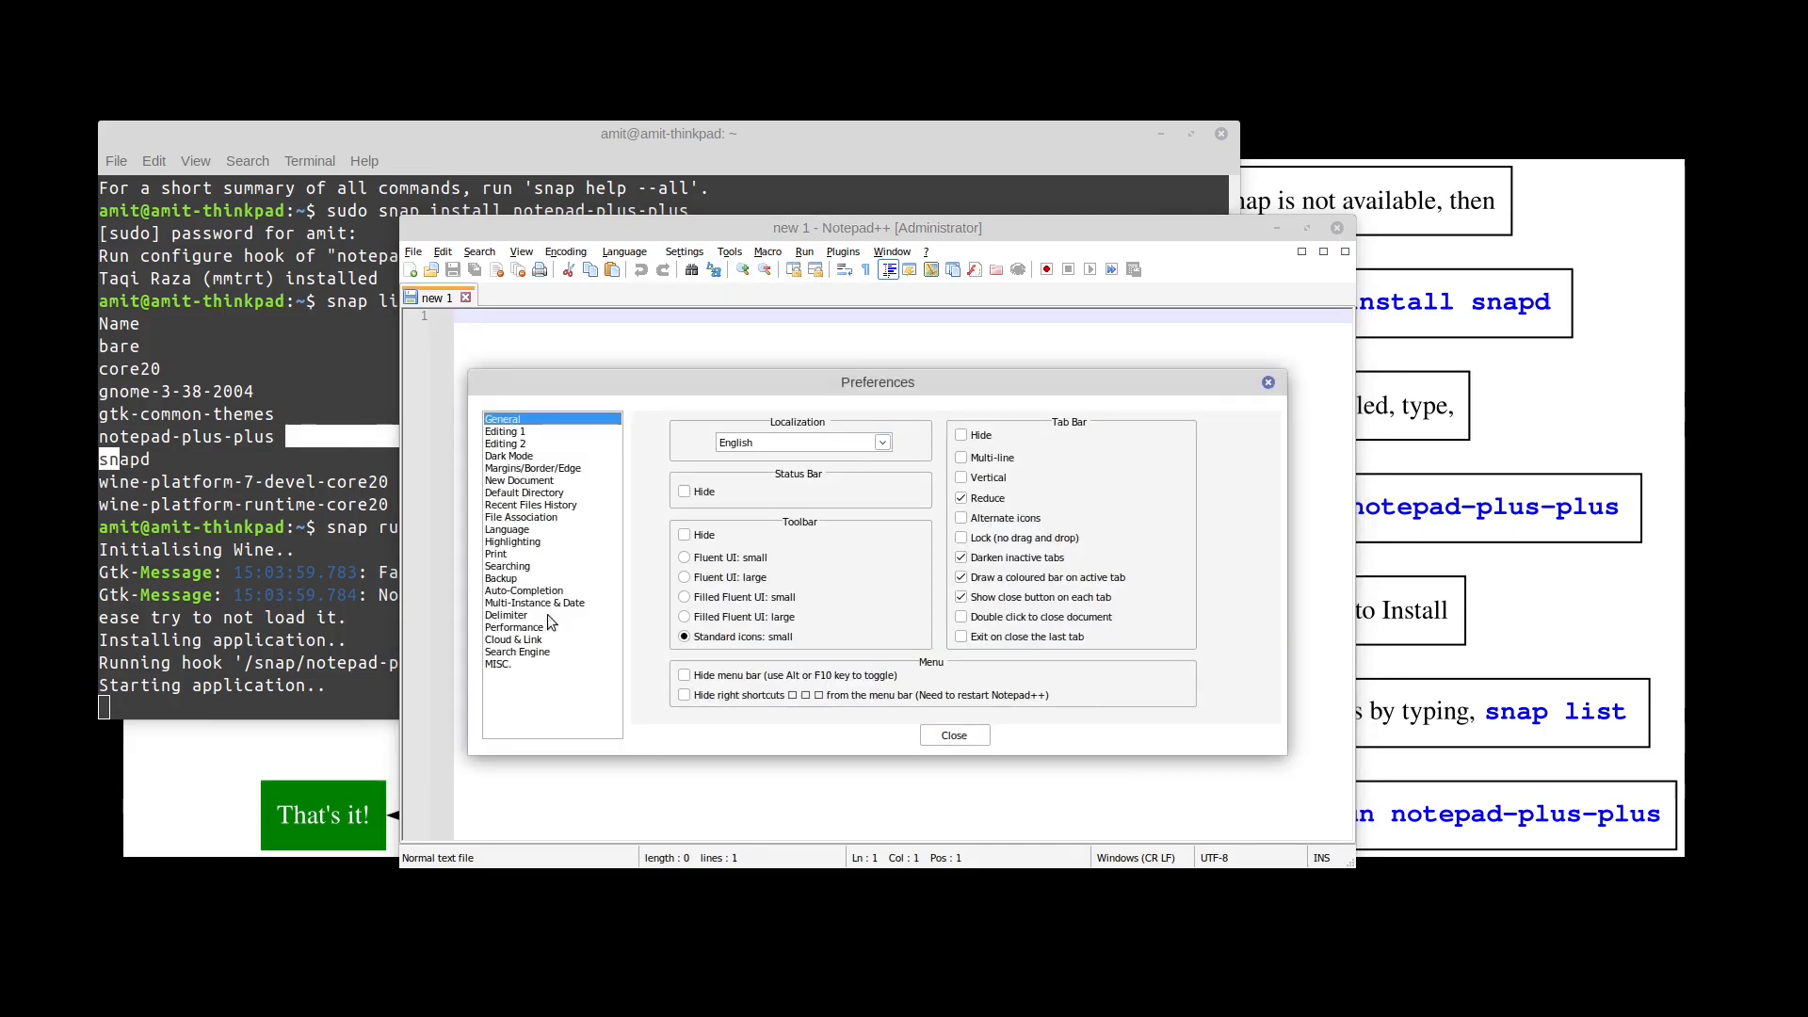
- Uncheck 'Enable Notepad++ auto-updater' under MISC. and close Preferences
left_click(497, 663)
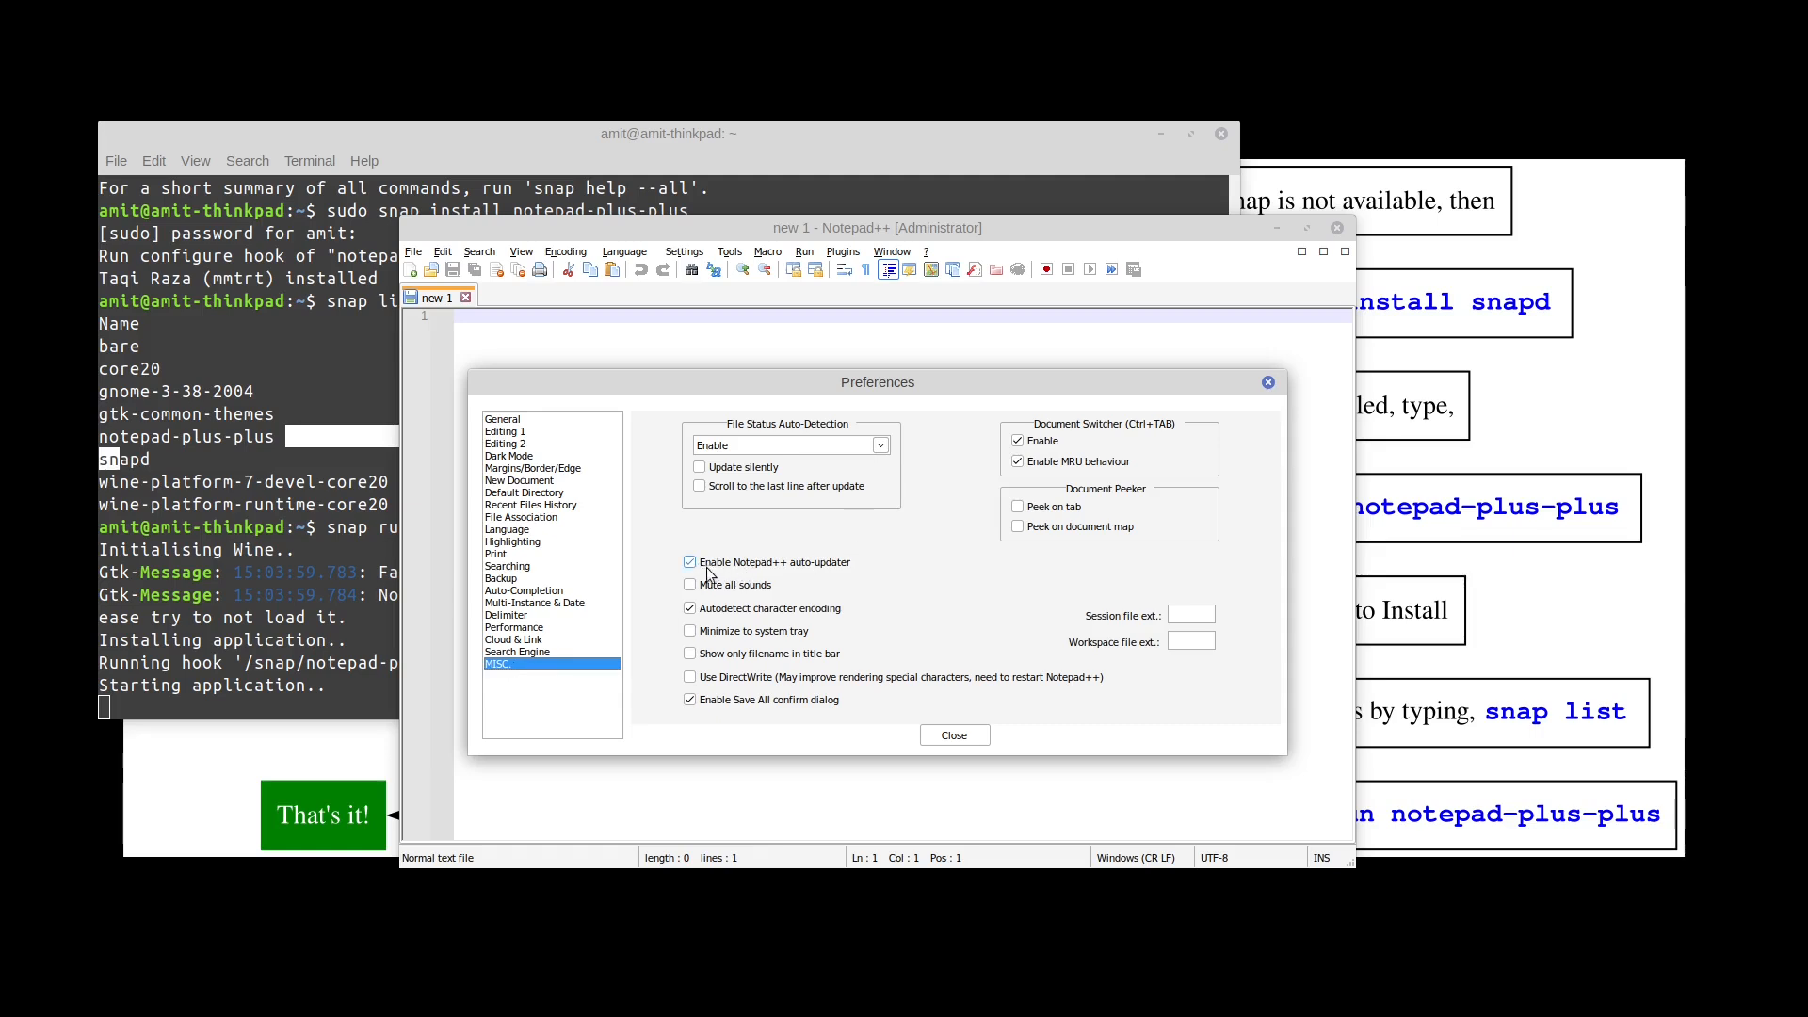
left_click(690, 562)
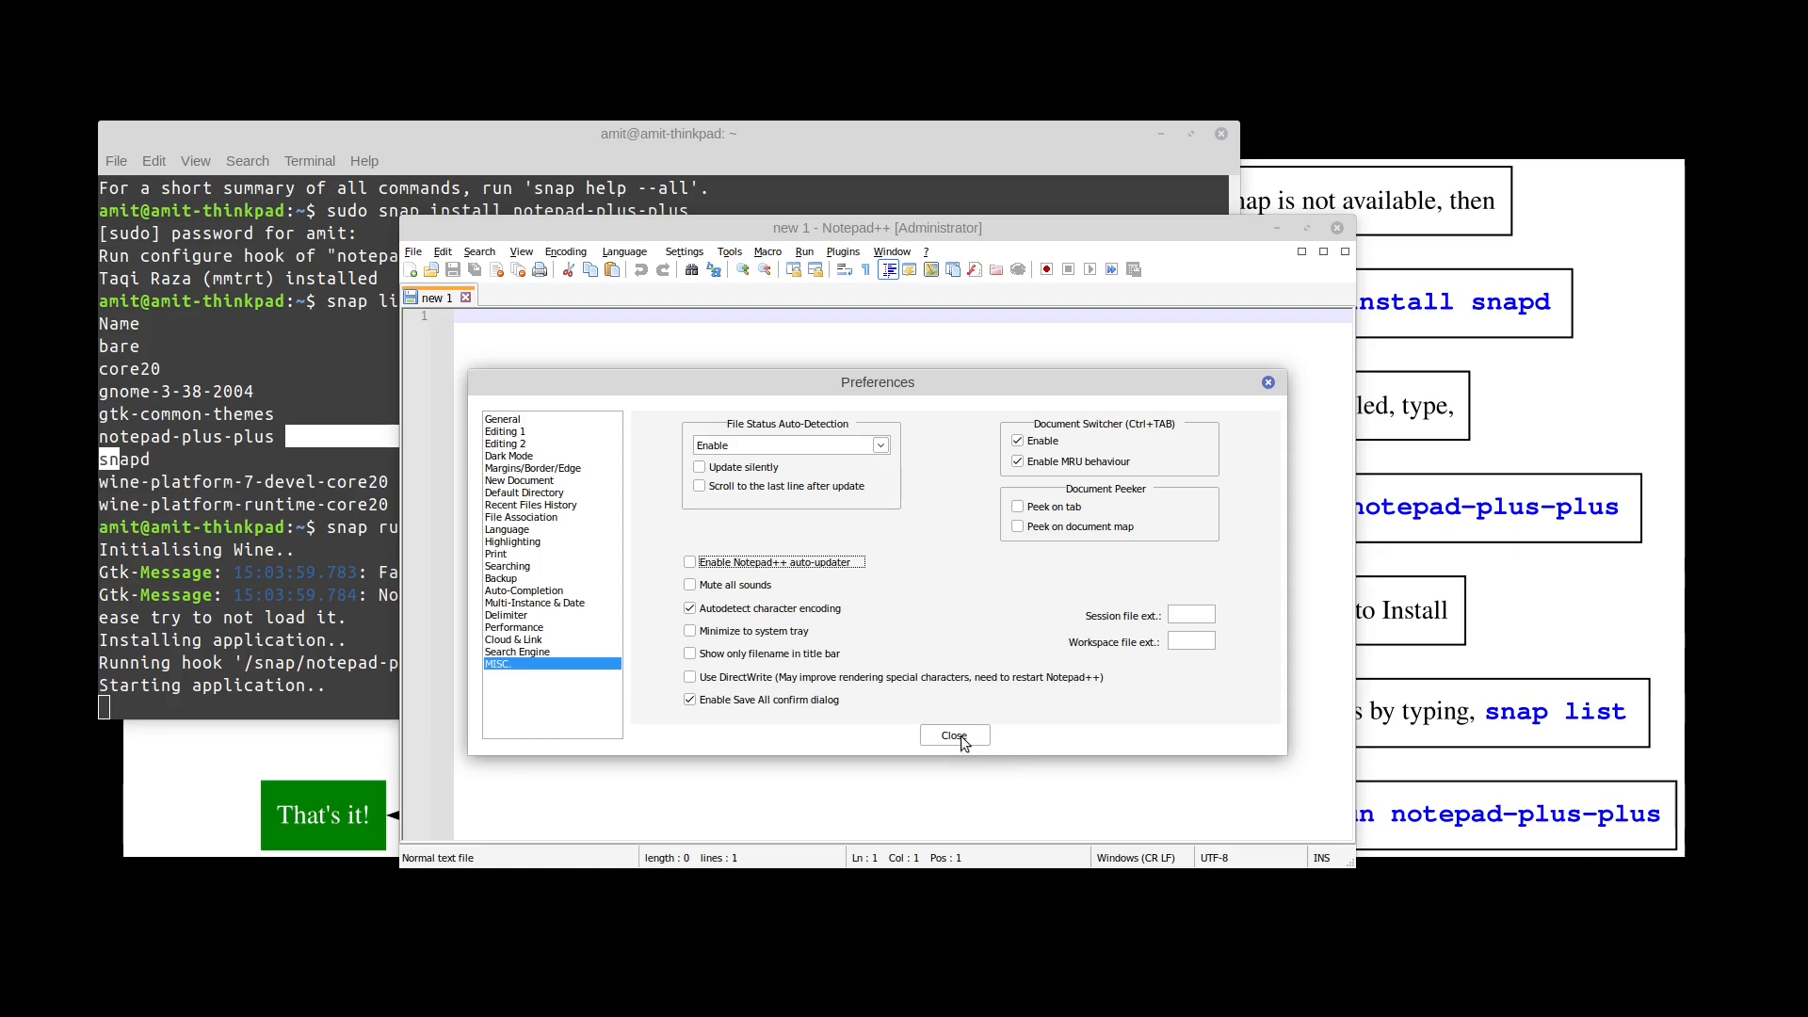
left_click(954, 736)
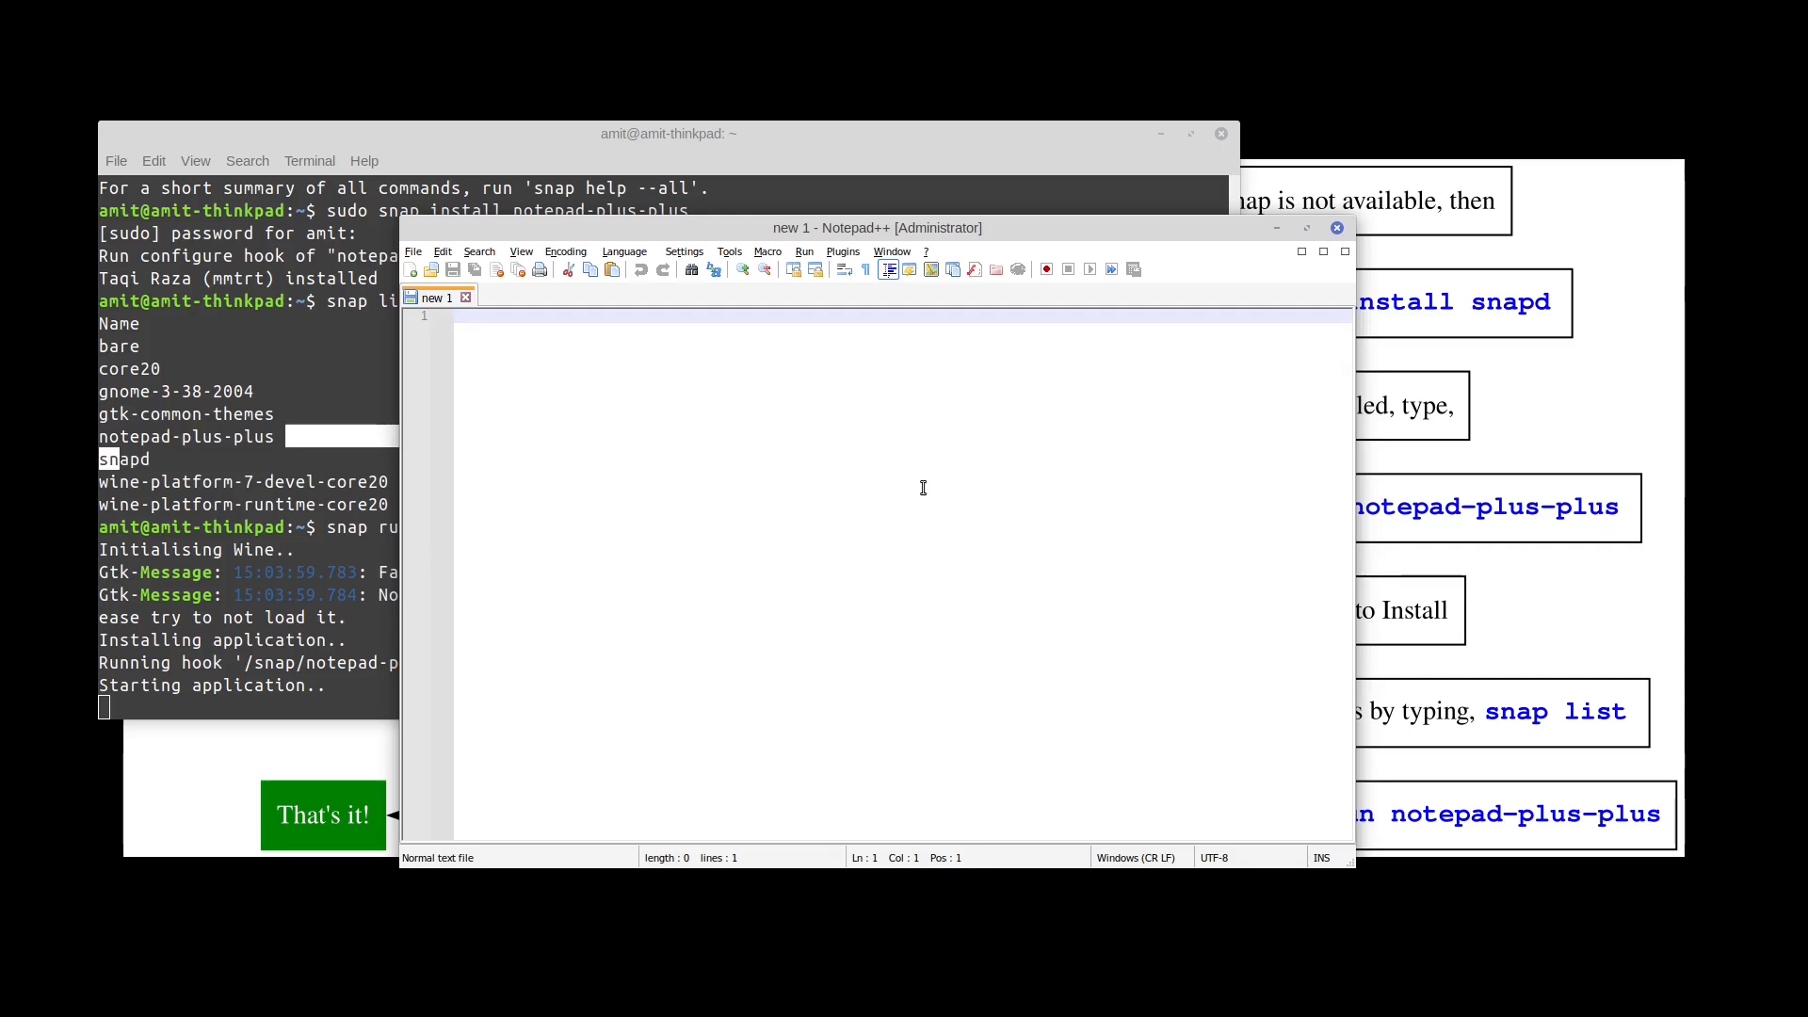
left_click(768, 252)
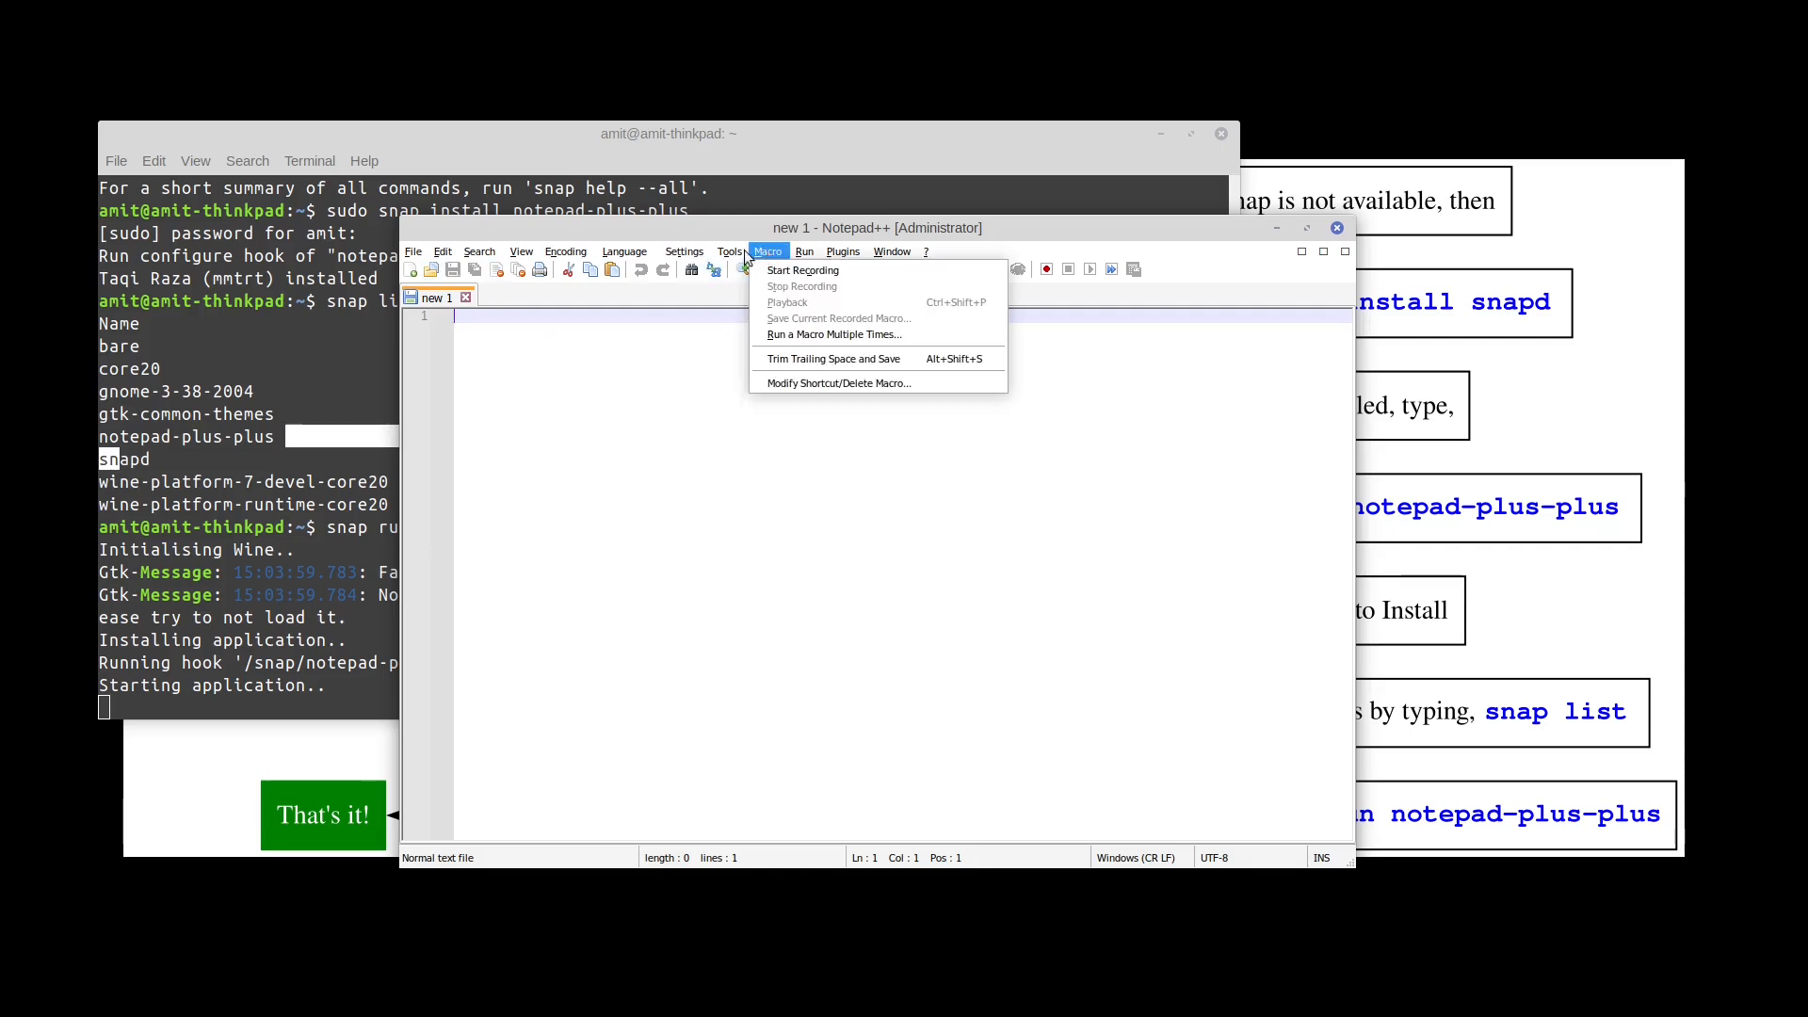
left_click(624, 251)
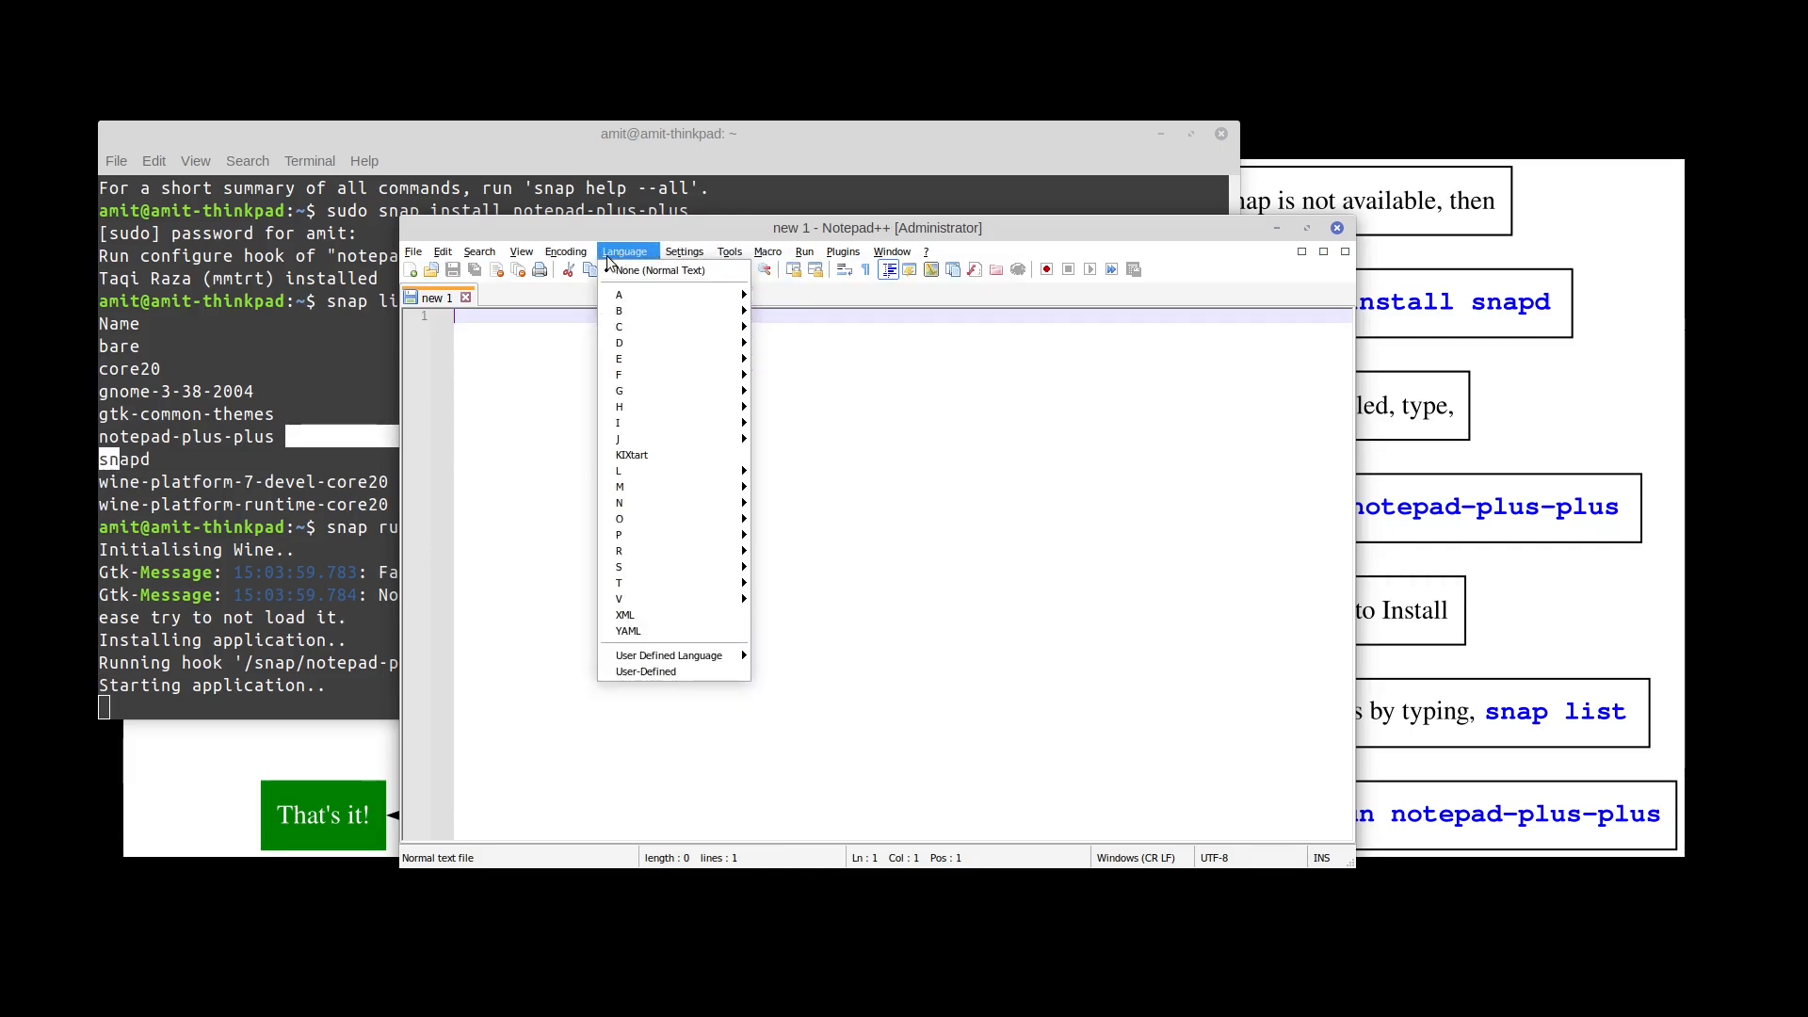
left_click(566, 251)
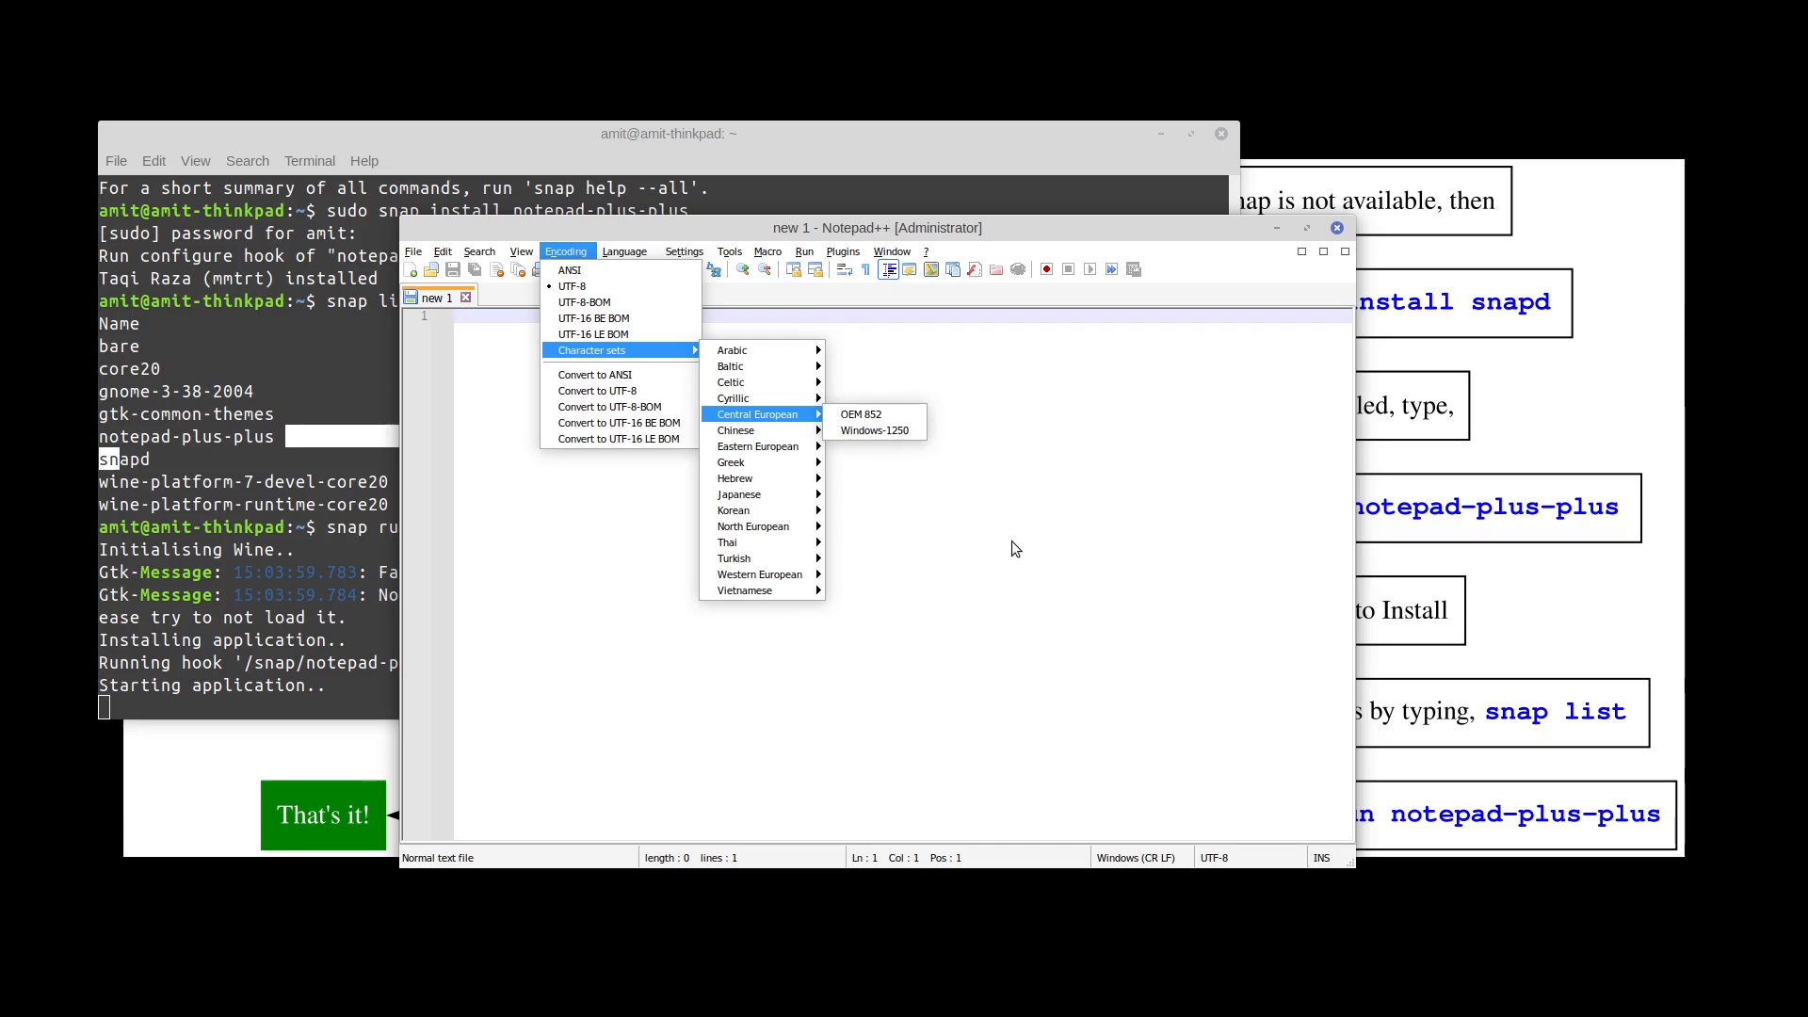
left_click(1015, 547)
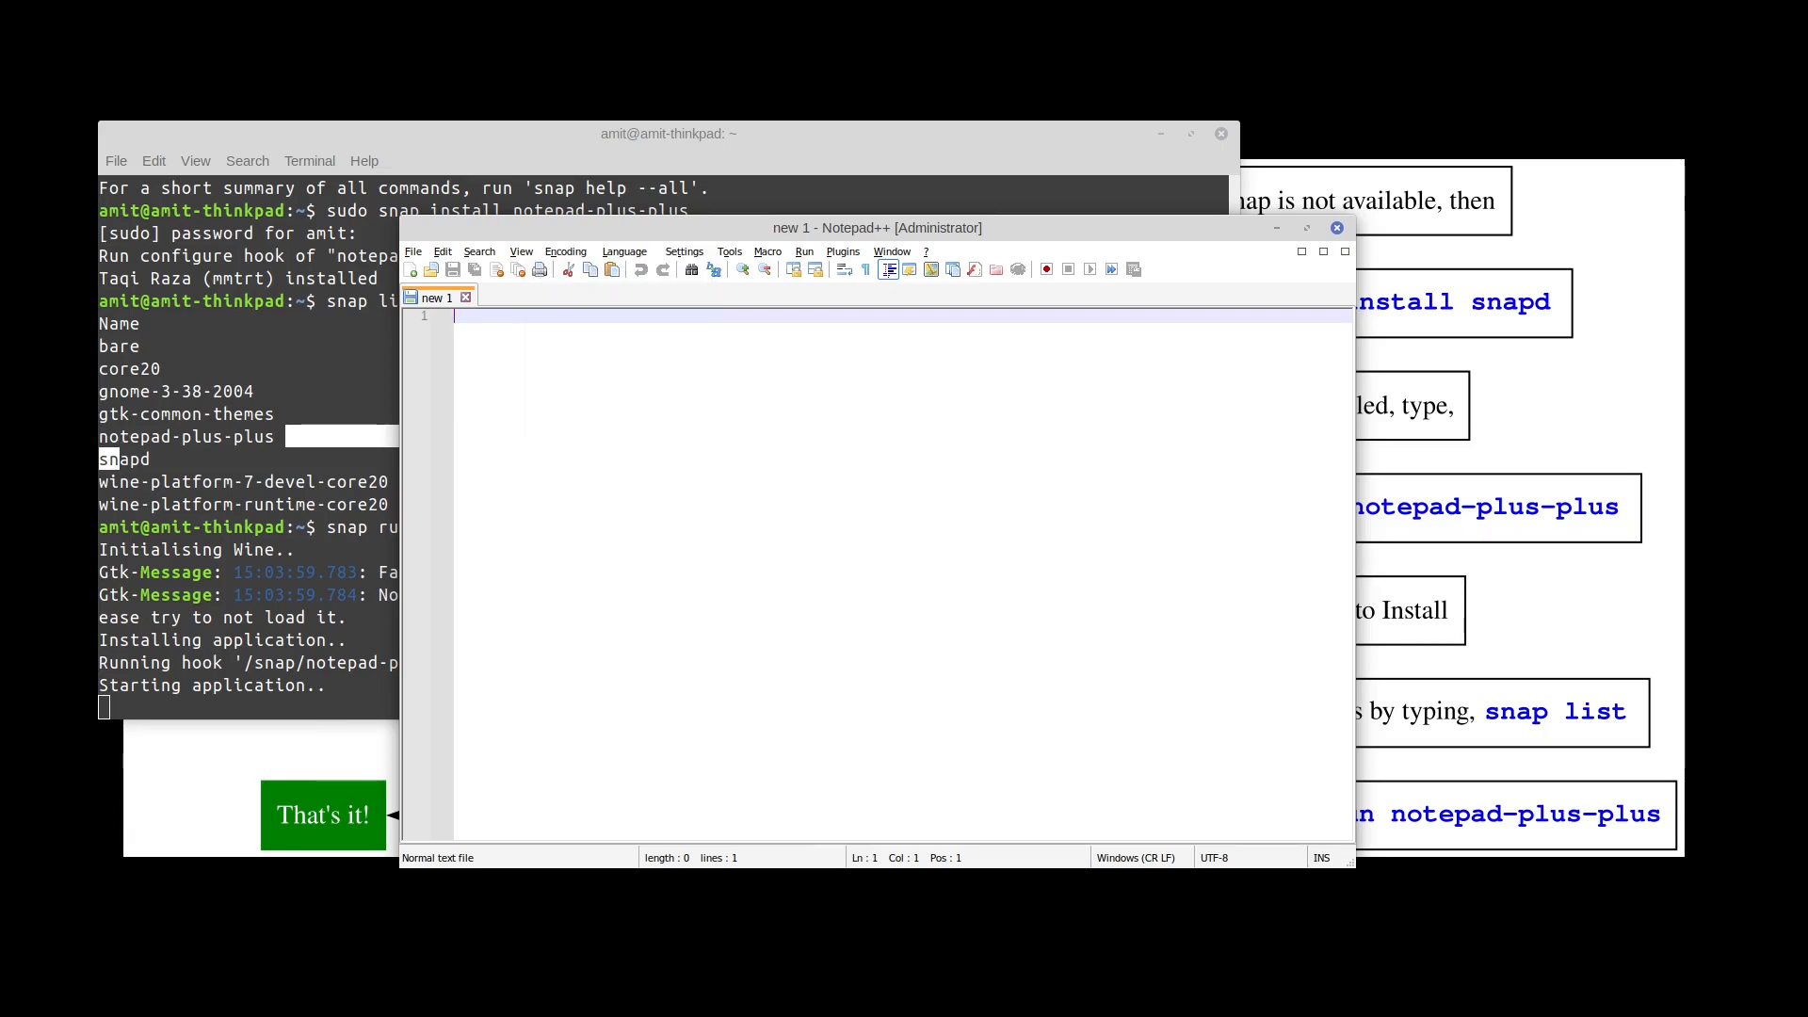